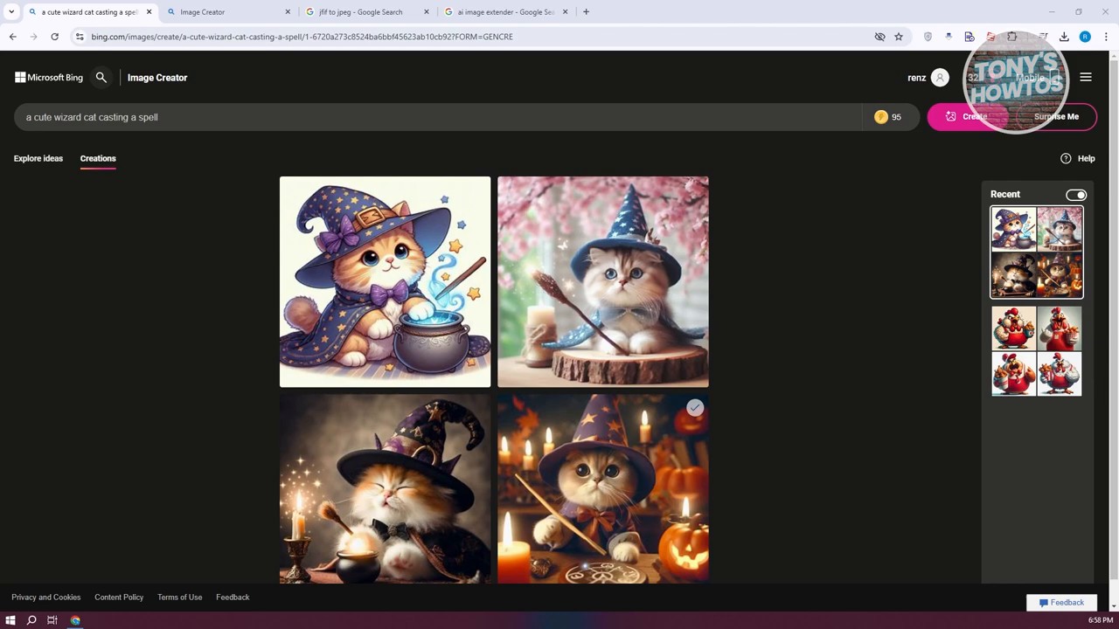
mouse_move(917, 437)
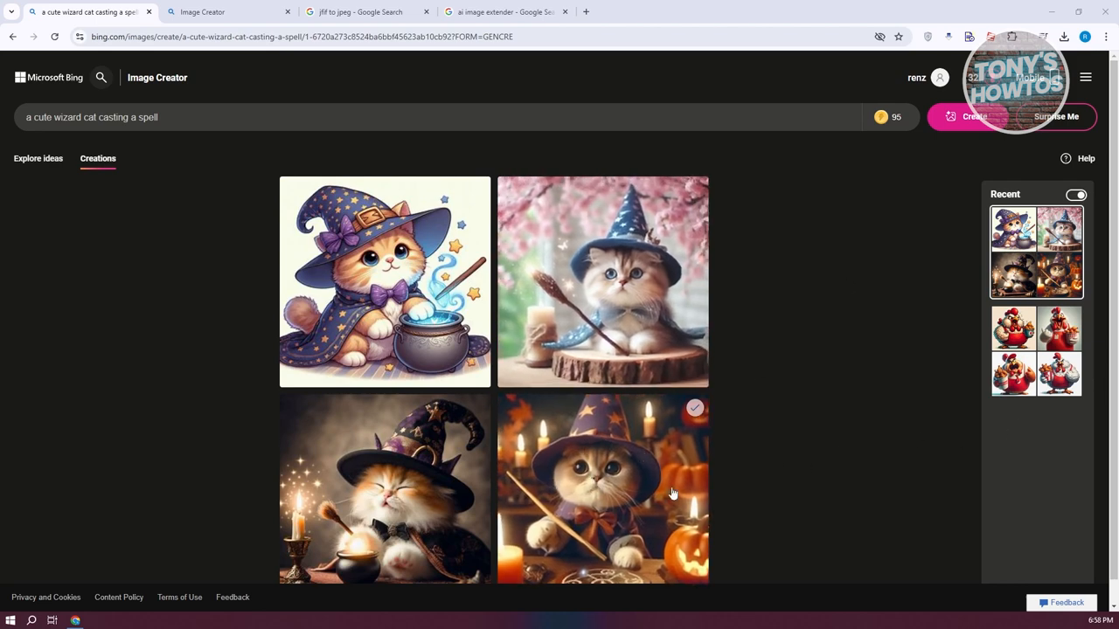
Open the pumpkin-and-candles wizard cat from Creations in its full-size 1024×1024 view.
left_click(603, 490)
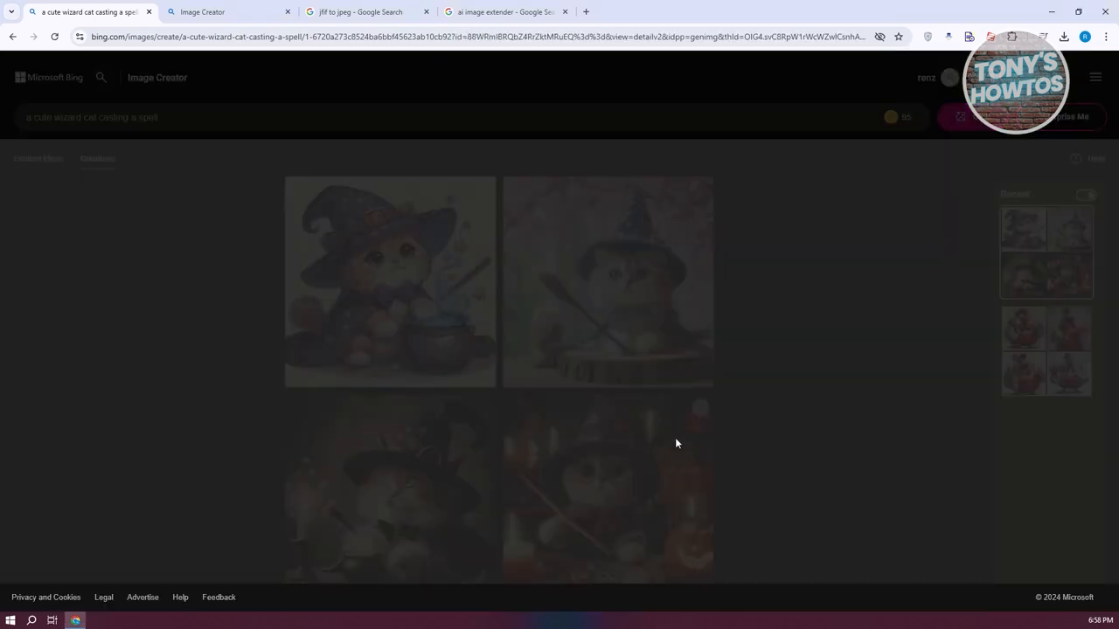
left_click(390, 282)
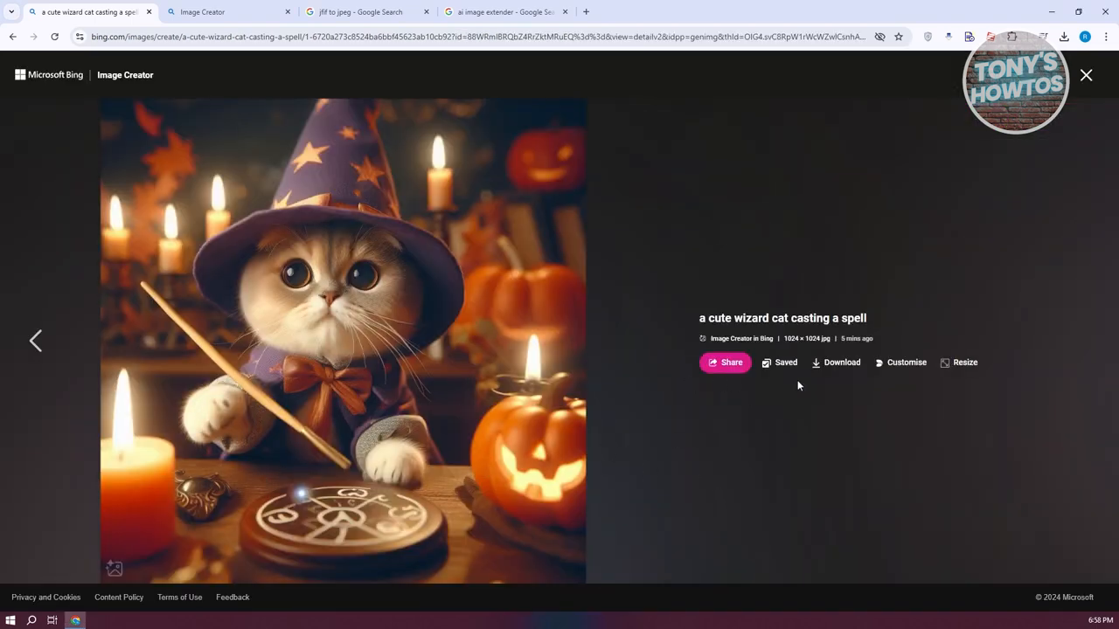
mouse_move(1022, 368)
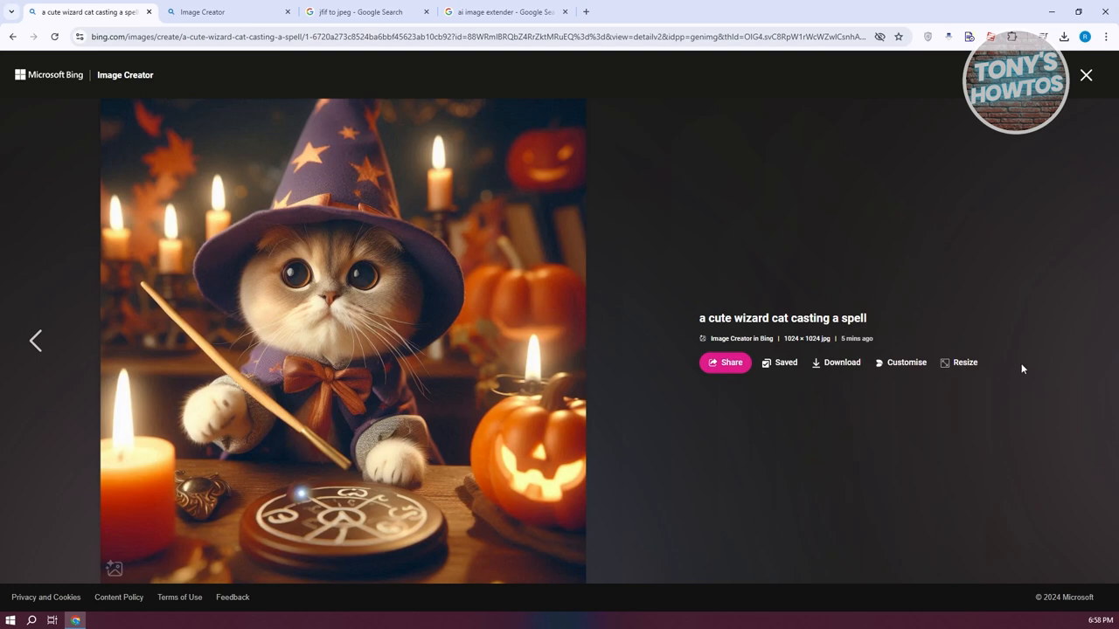
mouse_move(965, 362)
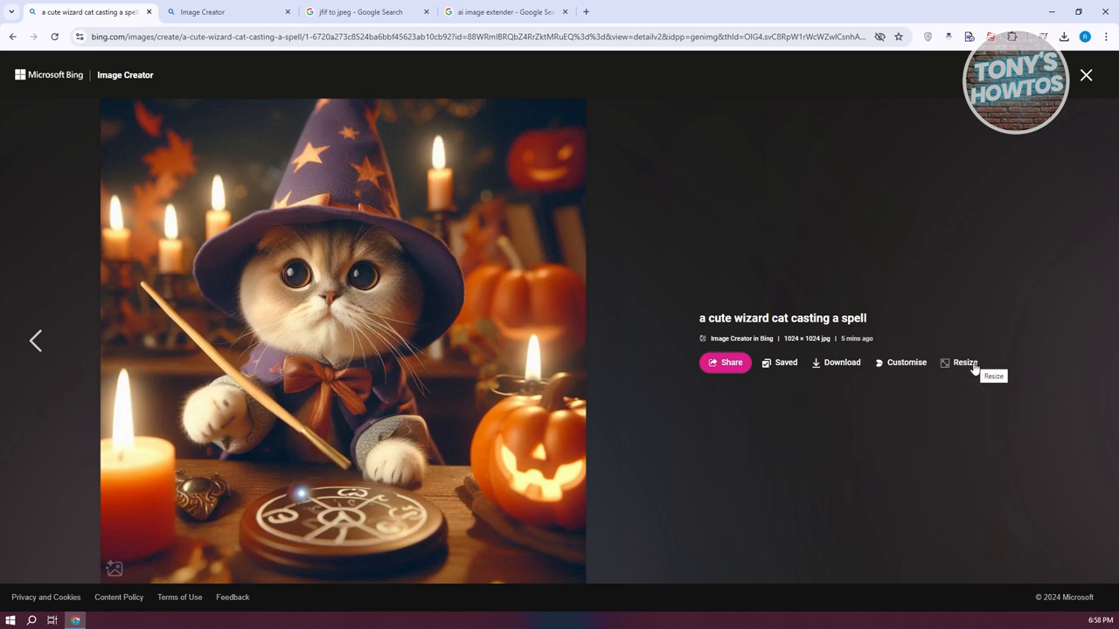
Resize the wizard cat image to the 1792×1024 landscape size.
left_click(960, 362)
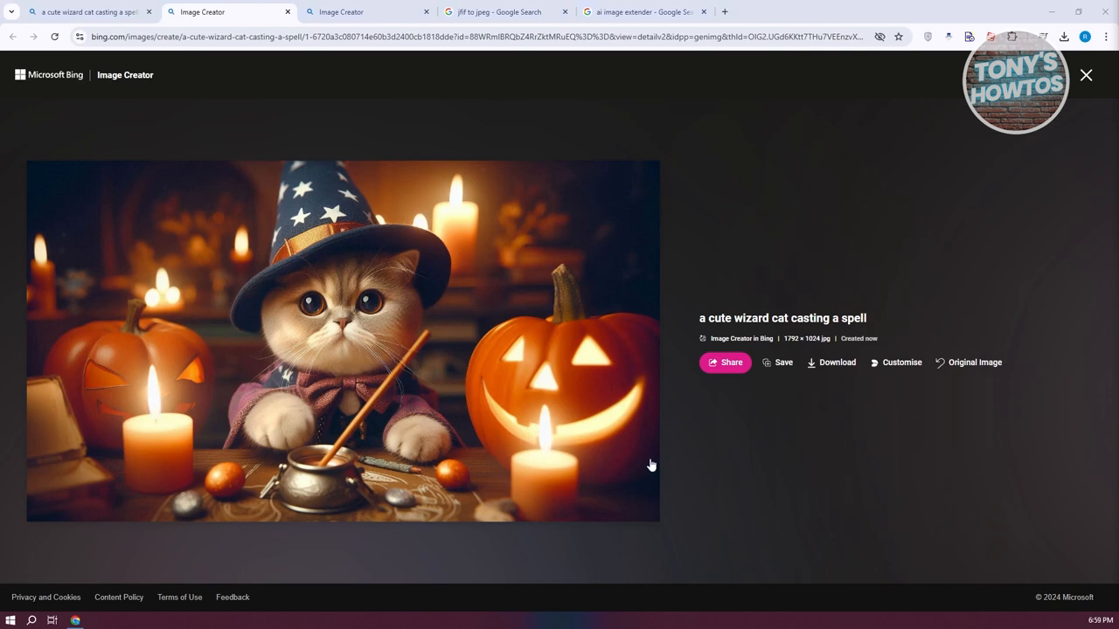
mouse_move(977, 366)
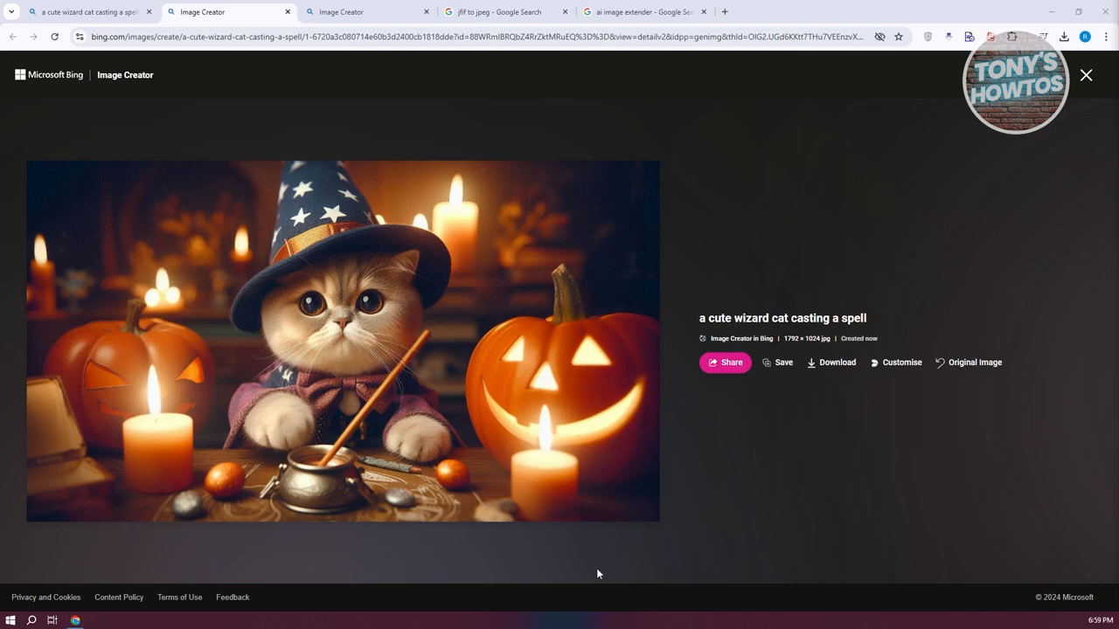
mouse_move(663, 536)
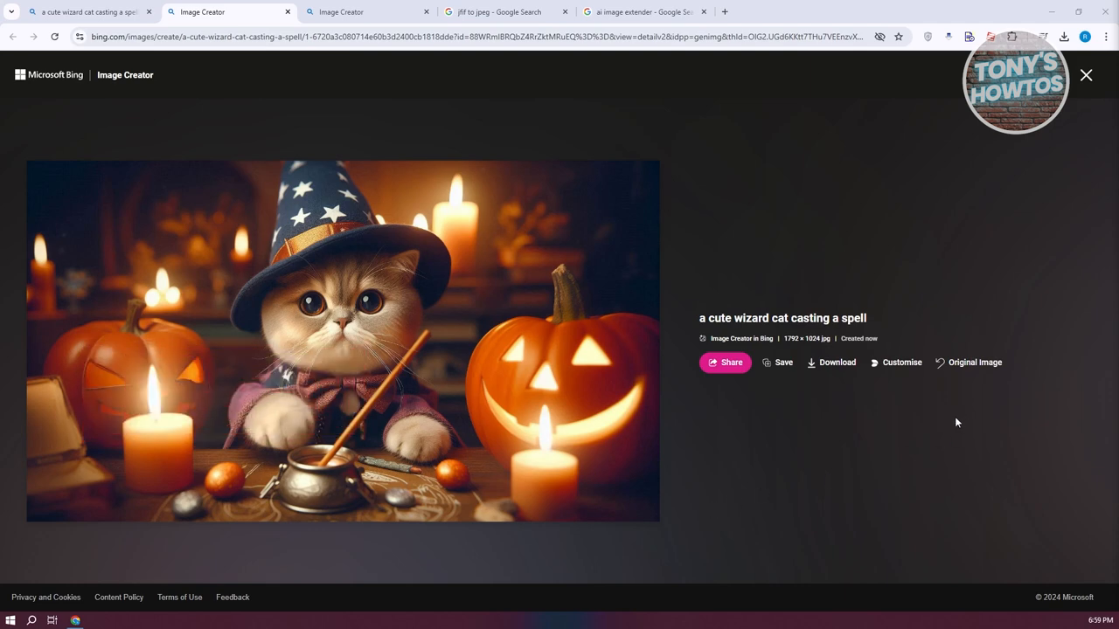
mouse_move(828, 382)
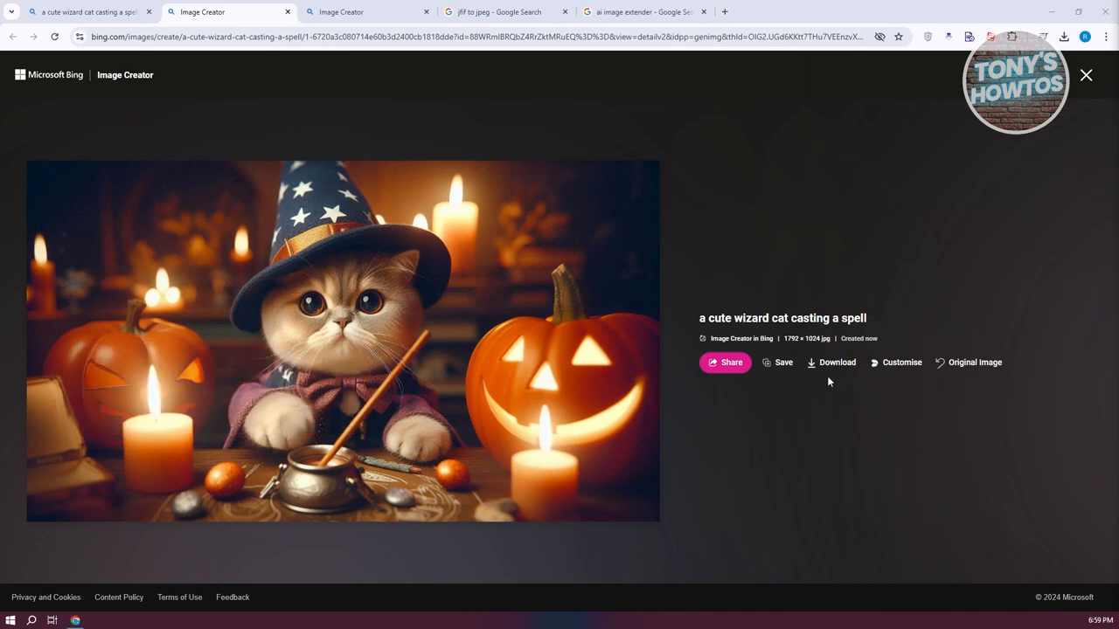
mouse_move(812, 383)
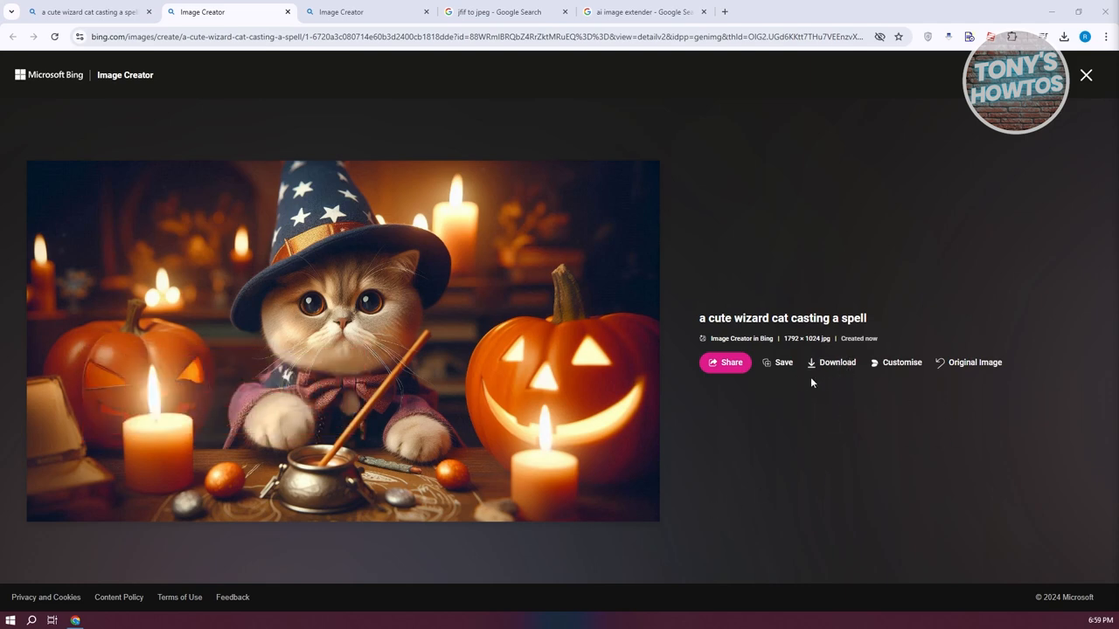
mouse_move(838, 368)
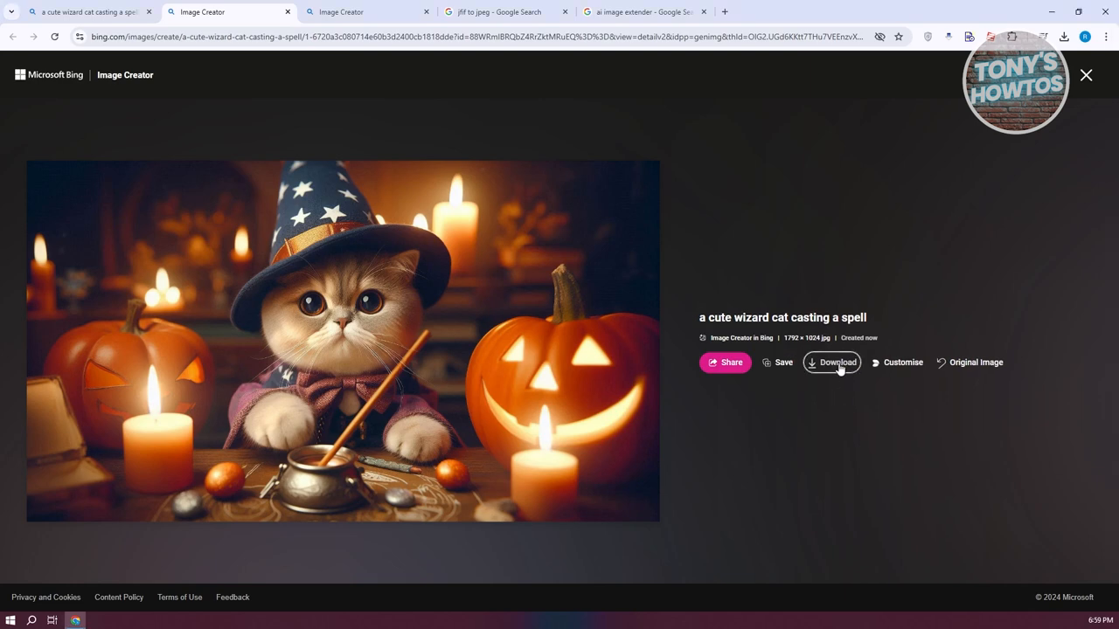
Download the 1792×1024 wizard cat as .jfif and check the browser's recent downloads.
left_click(831, 362)
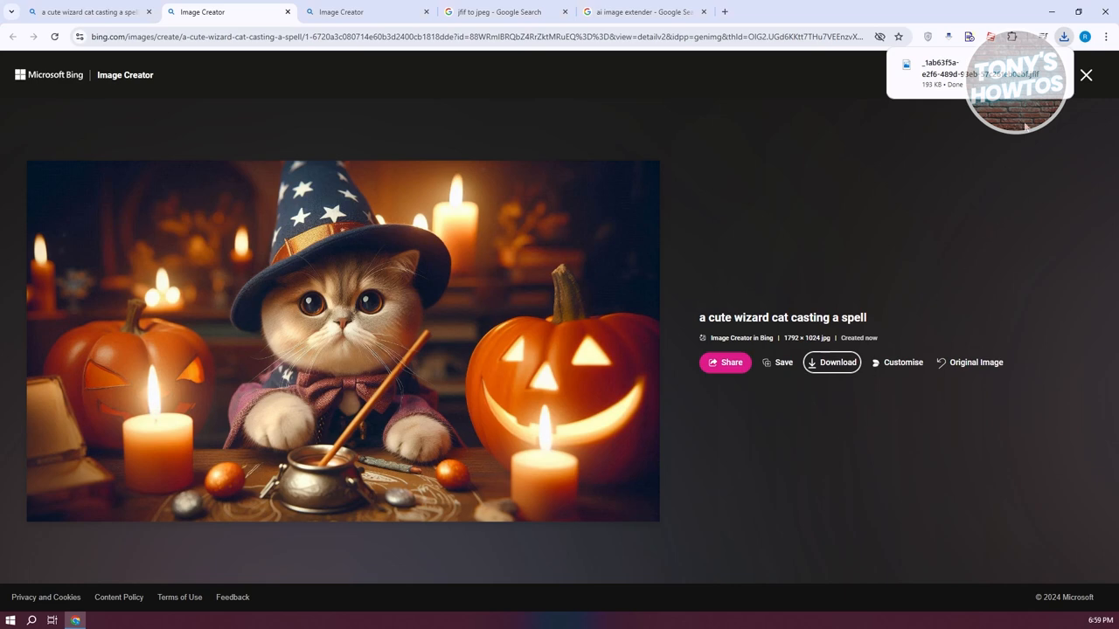
mouse_move(979, 235)
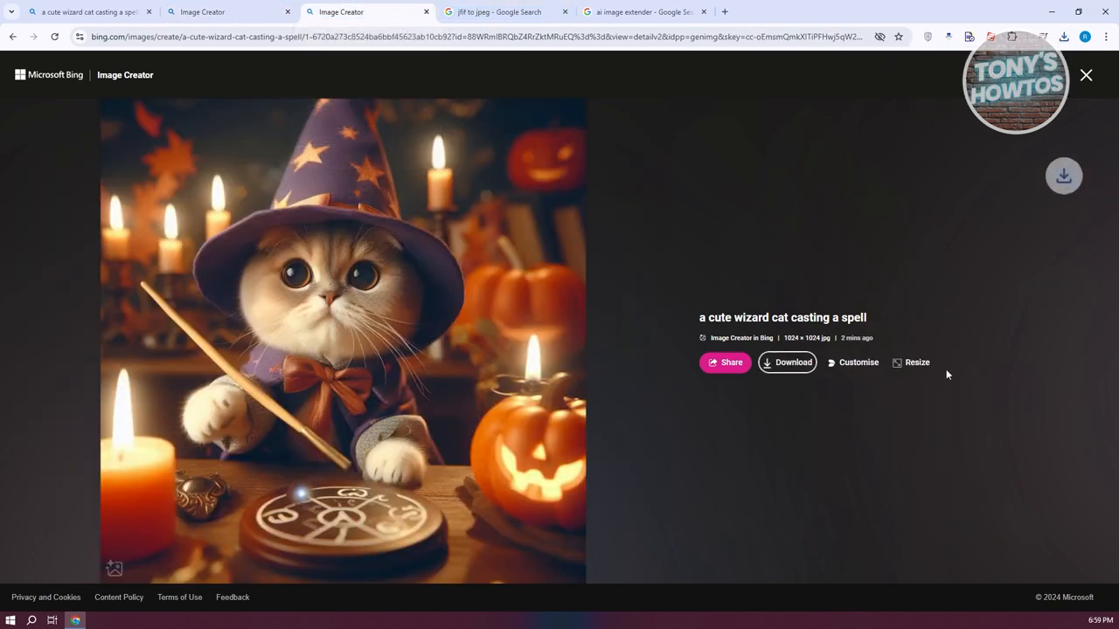
left_click(1064, 37)
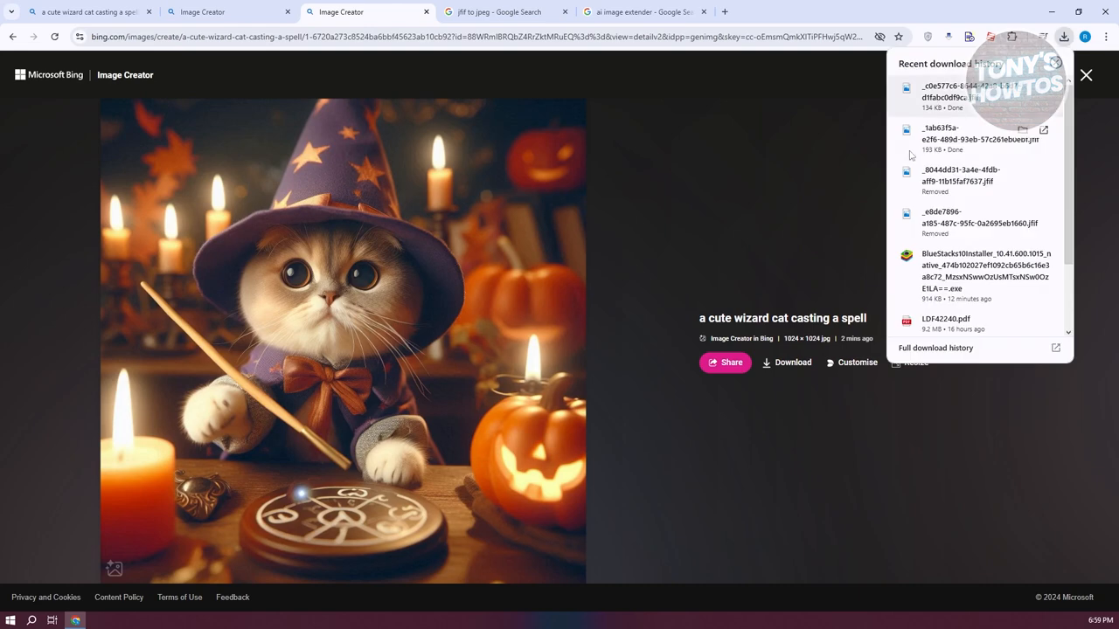
mouse_move(503, 129)
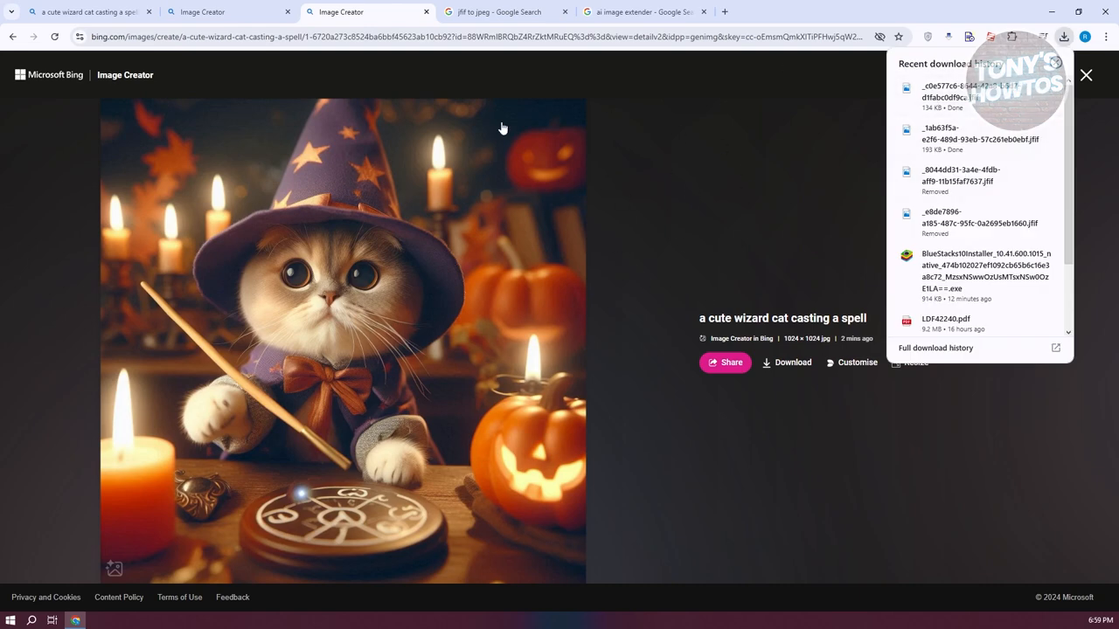
Return to the 'jfif to jpeg' Google results listing online JFIF converters.
left_click(499, 12)
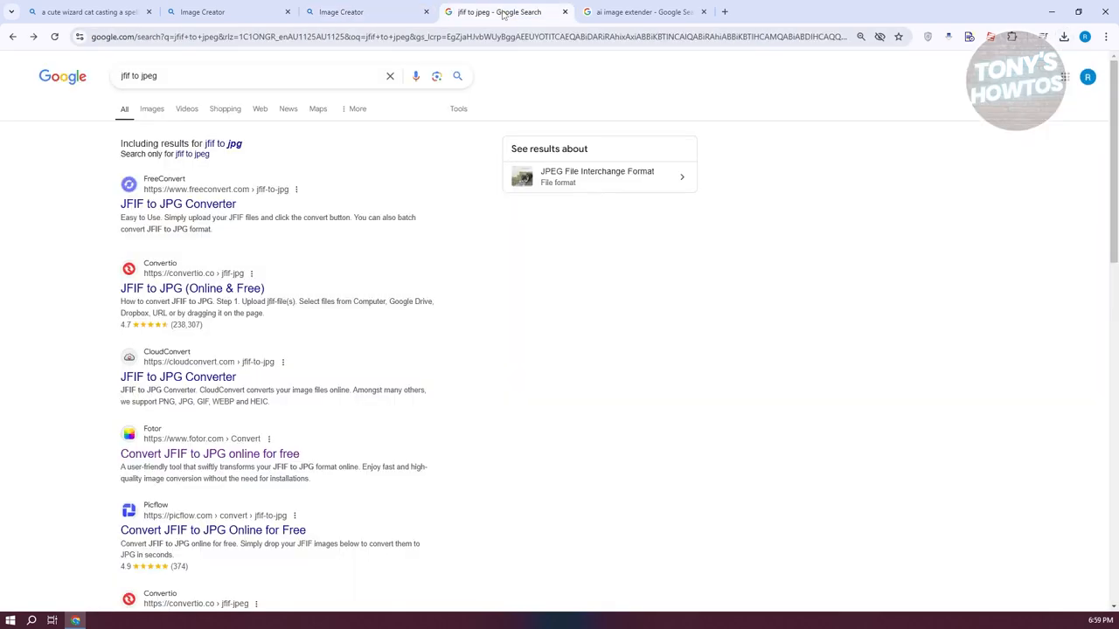
mouse_move(51, 180)
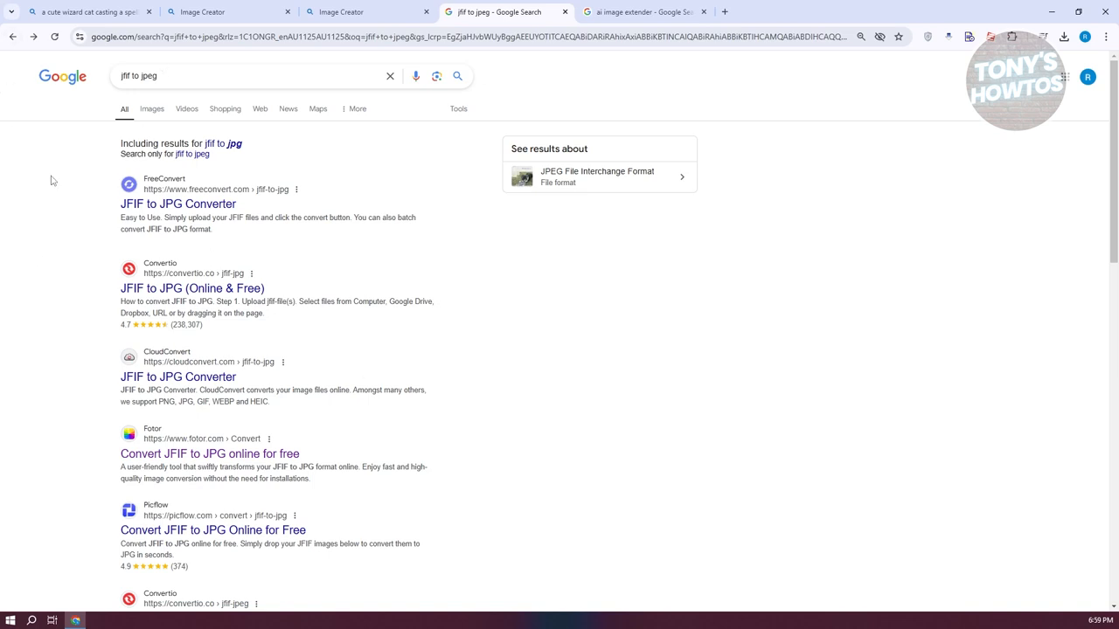
mouse_move(156, 216)
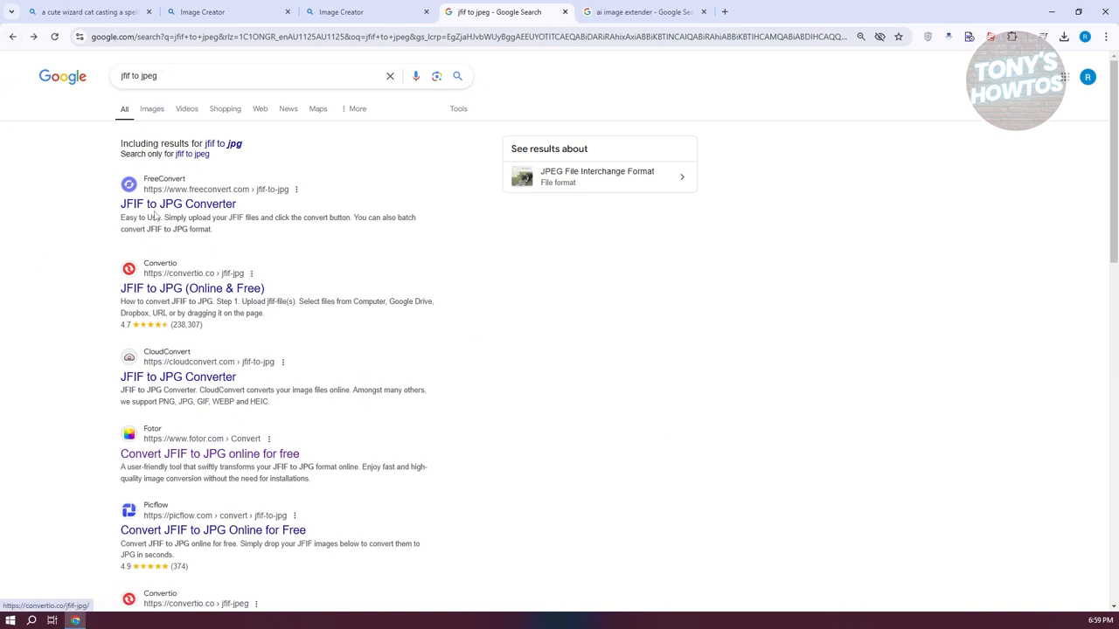
mouse_move(413, 437)
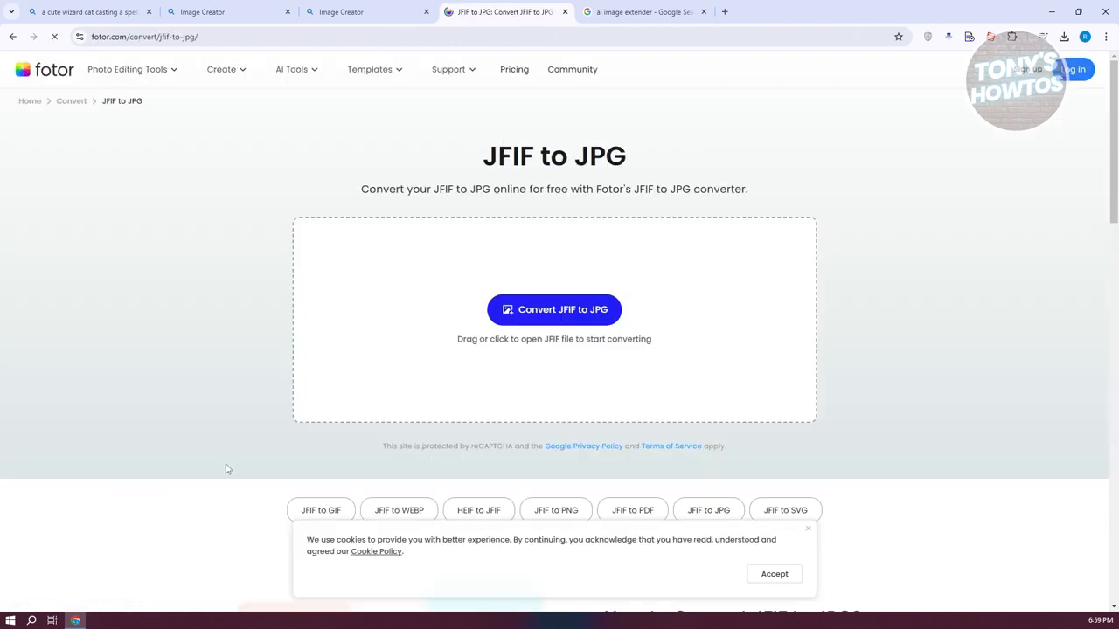
Convert the square wizard cat .jfif to JPG with Fotor and download the result.
left_click(553, 310)
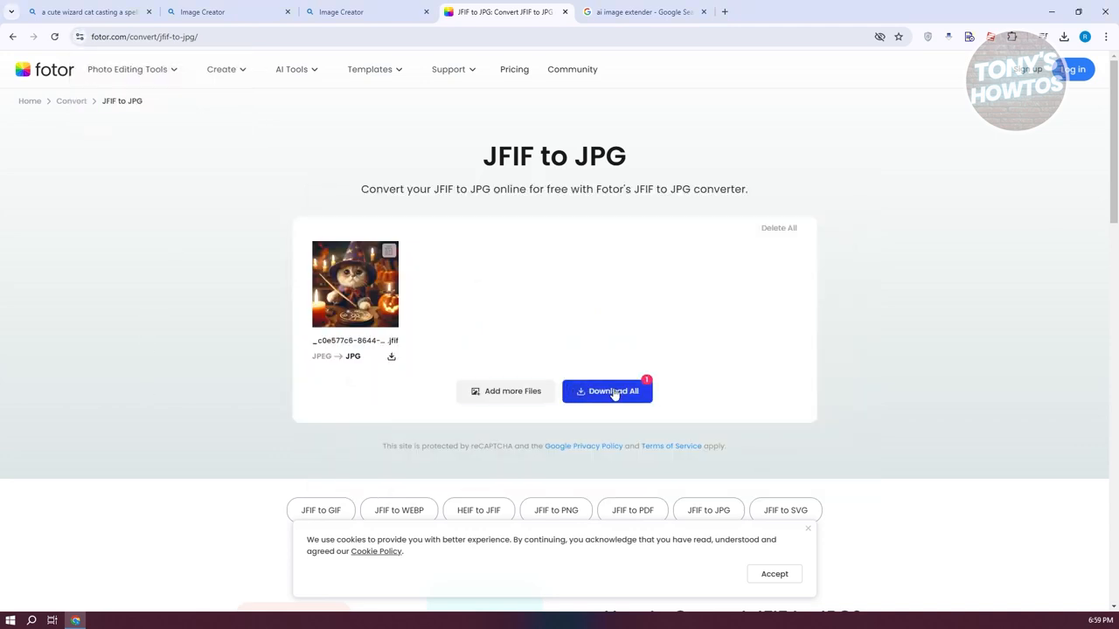
mouse_move(371, 404)
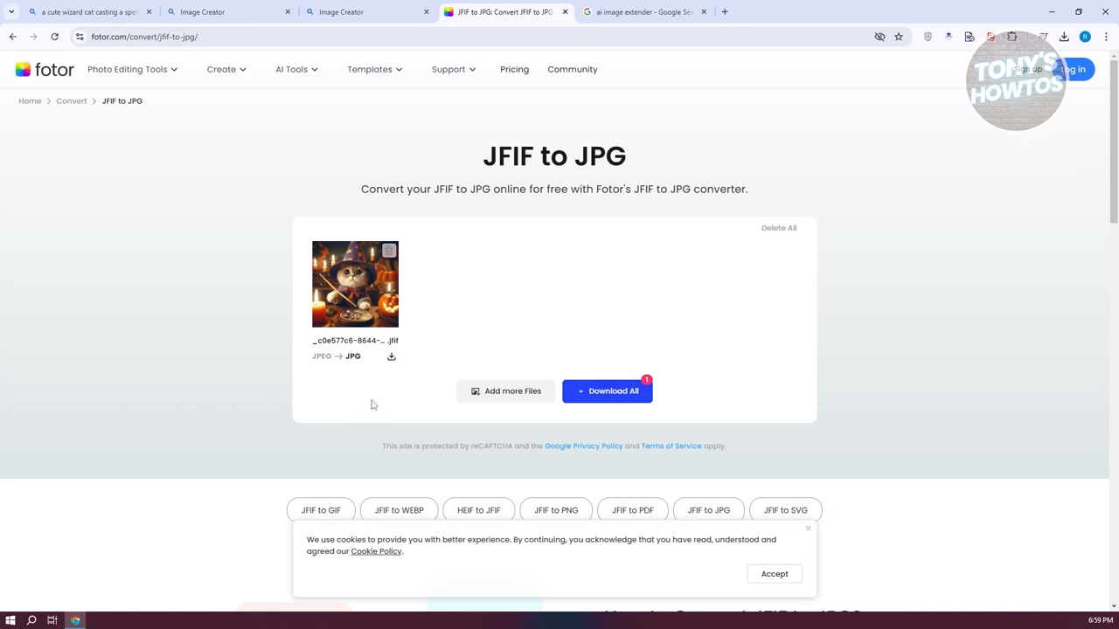
left_click(1064, 37)
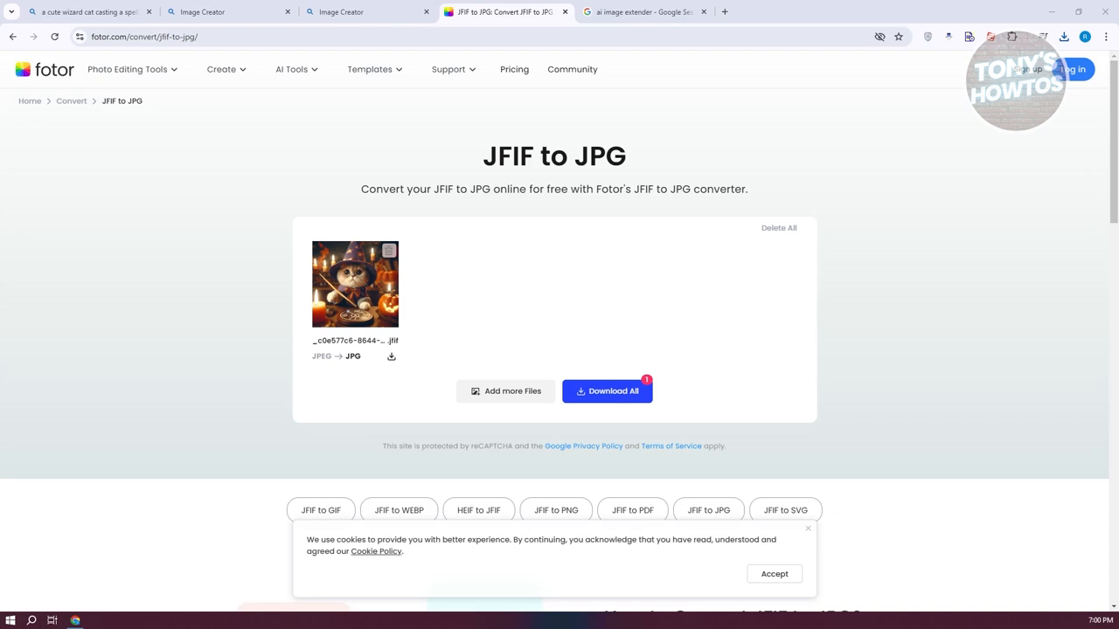
mouse_move(780, 153)
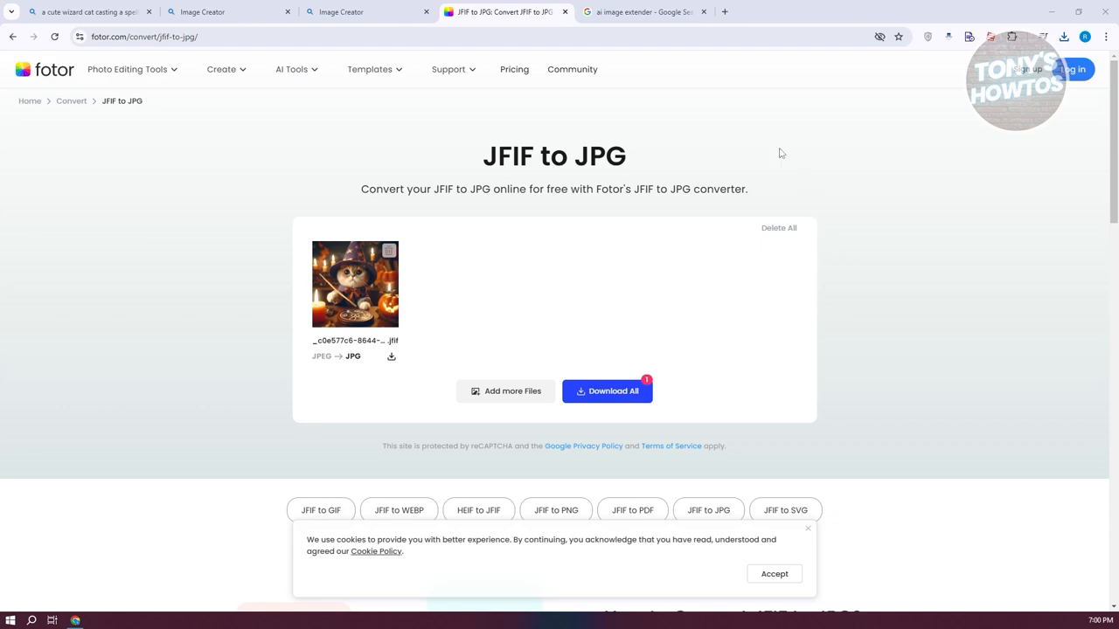
left_click(643, 11)
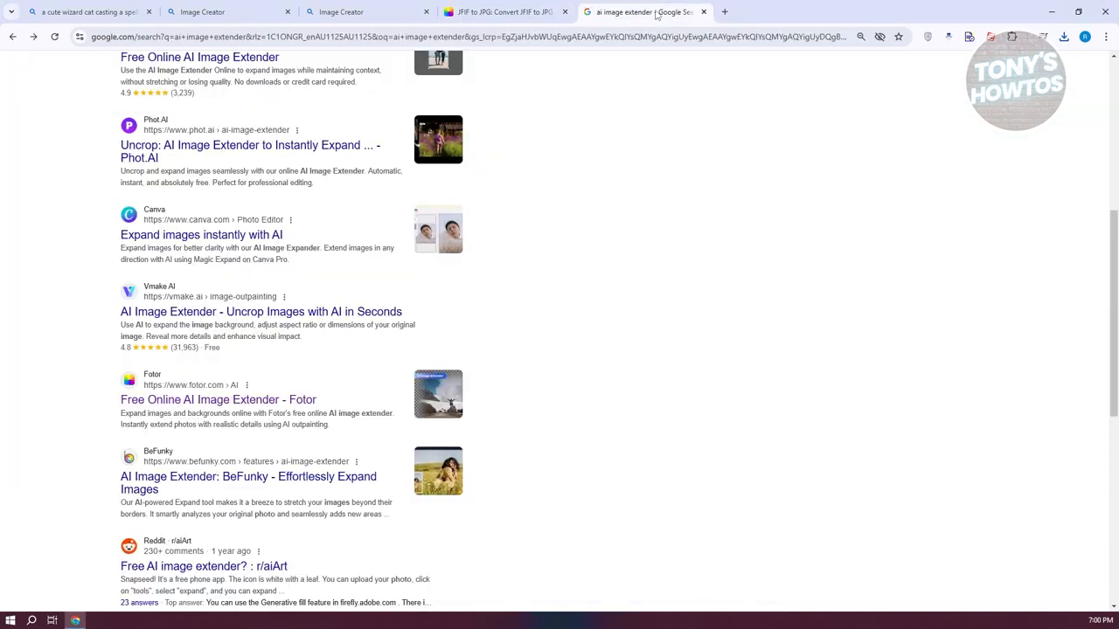
Scroll the 'ai image extender' results to find Fotor's Free Online AI Image Extender.
scroll("up", 3)
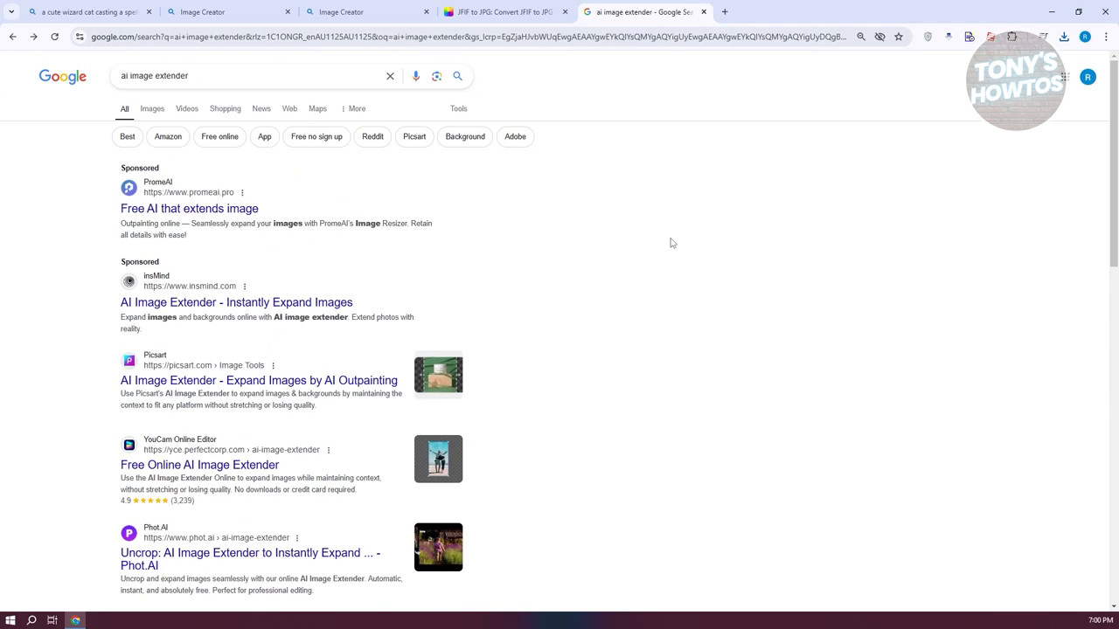
mouse_move(304, 197)
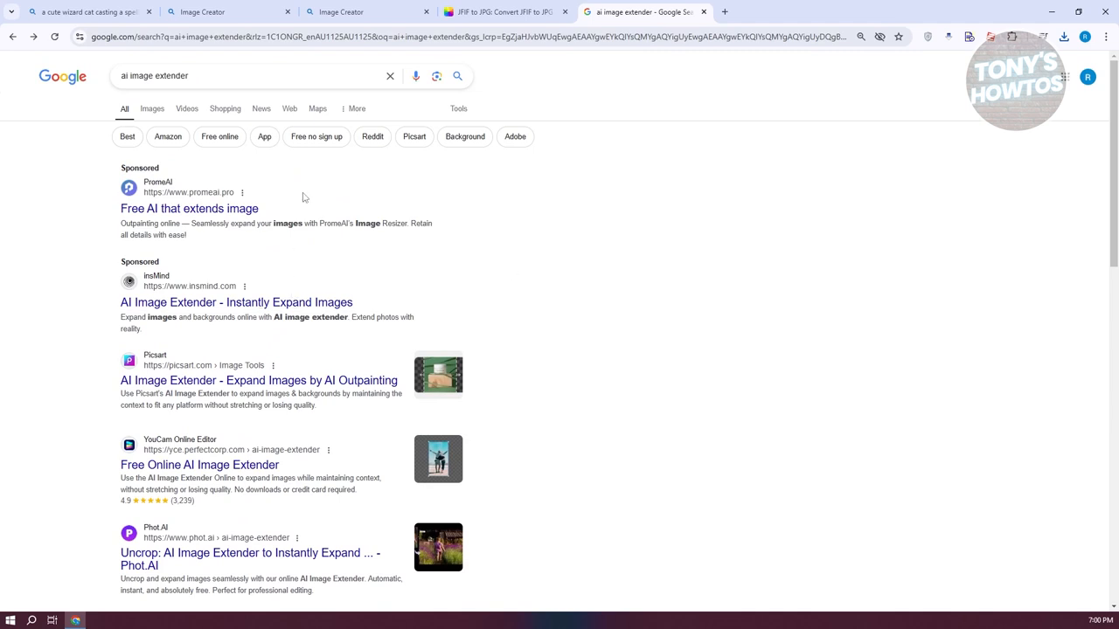
scroll("down", 3)
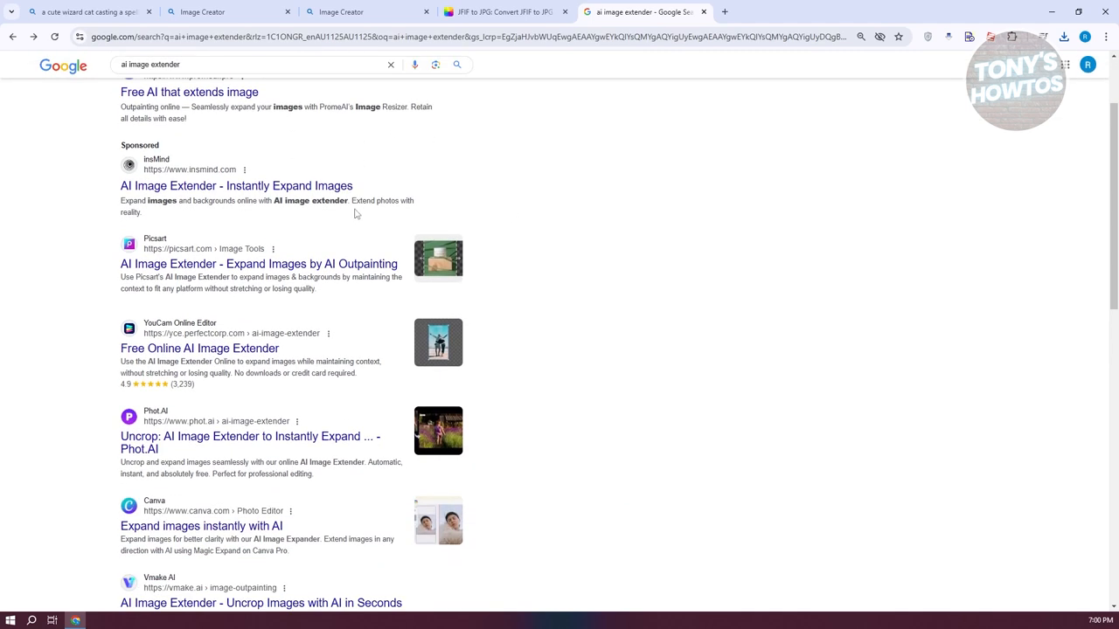
scroll("down", 3)
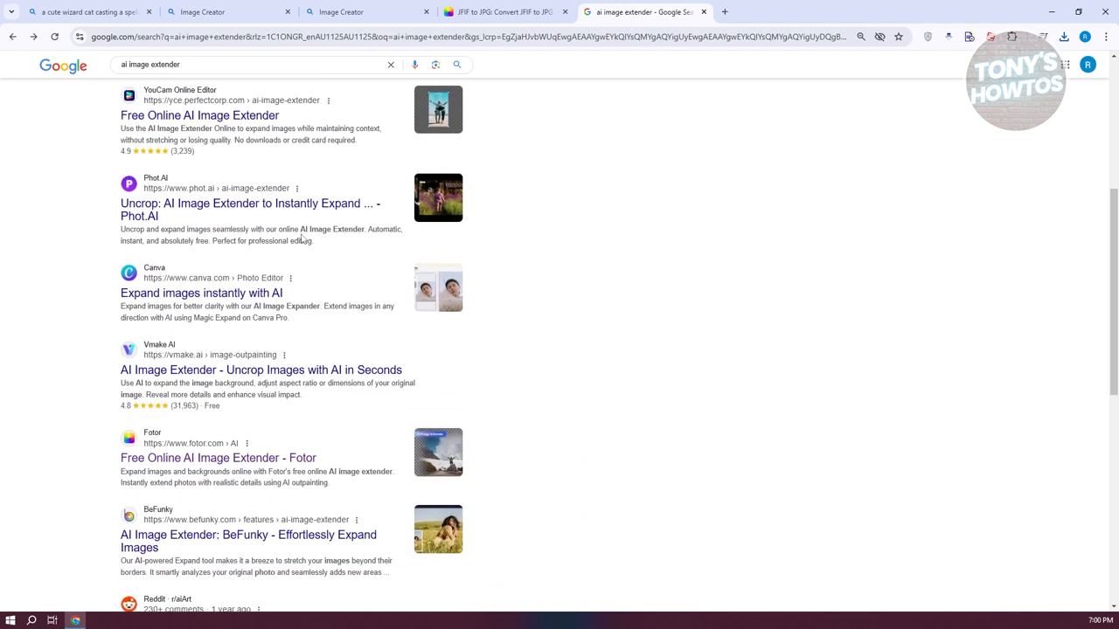
scroll("down", 3)
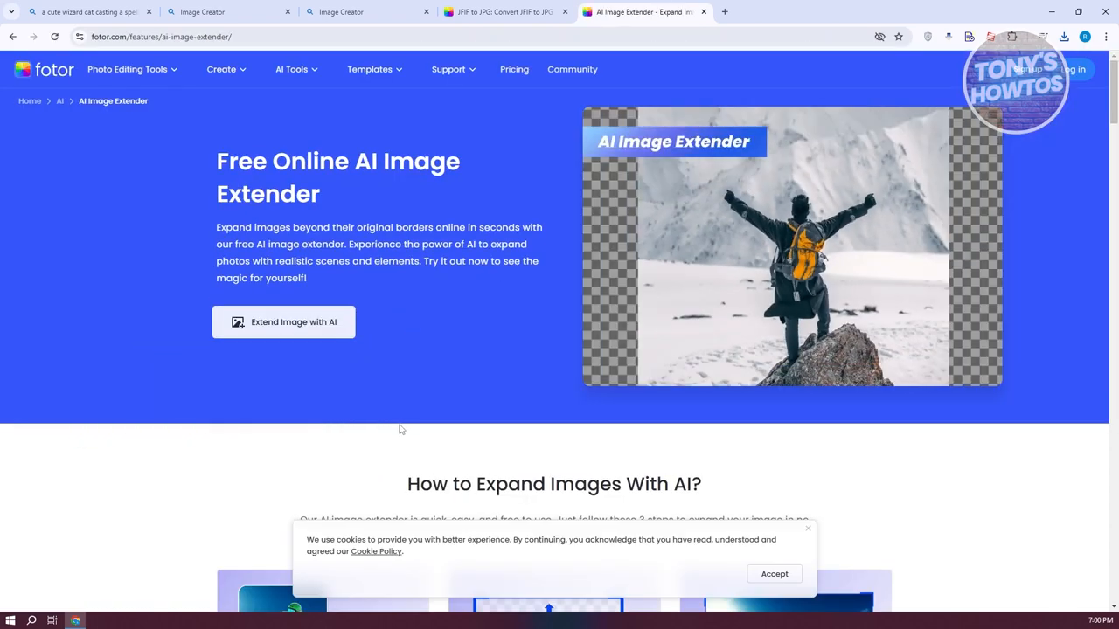
Upload the converted wizard cat JPG from Downloads into Fotor's AI Expand editor.
left_click(283, 322)
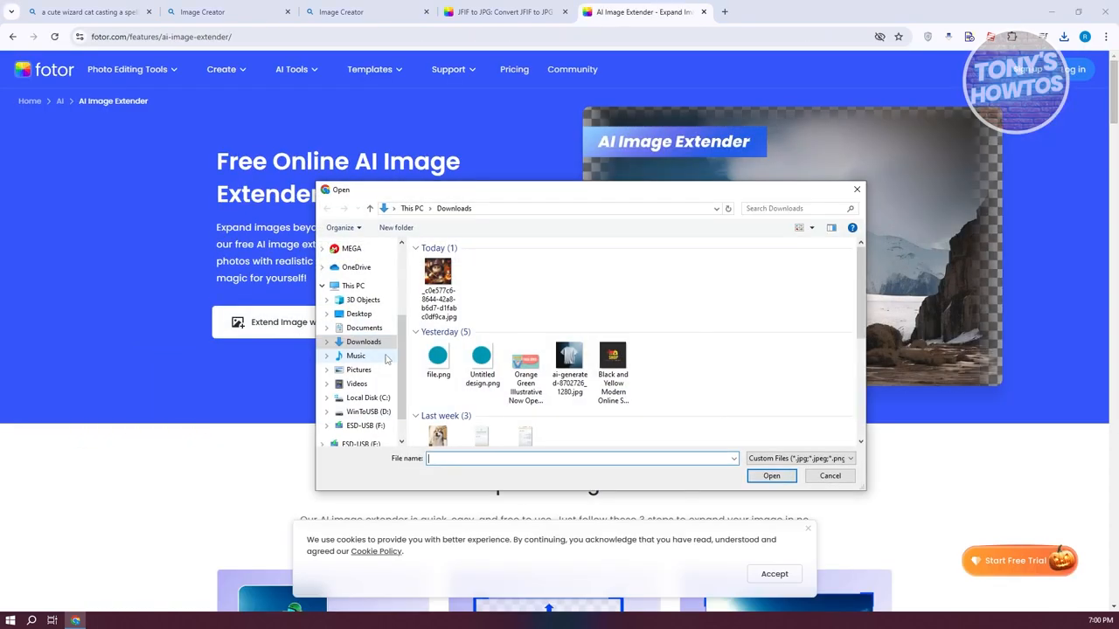
left_click(437, 274)
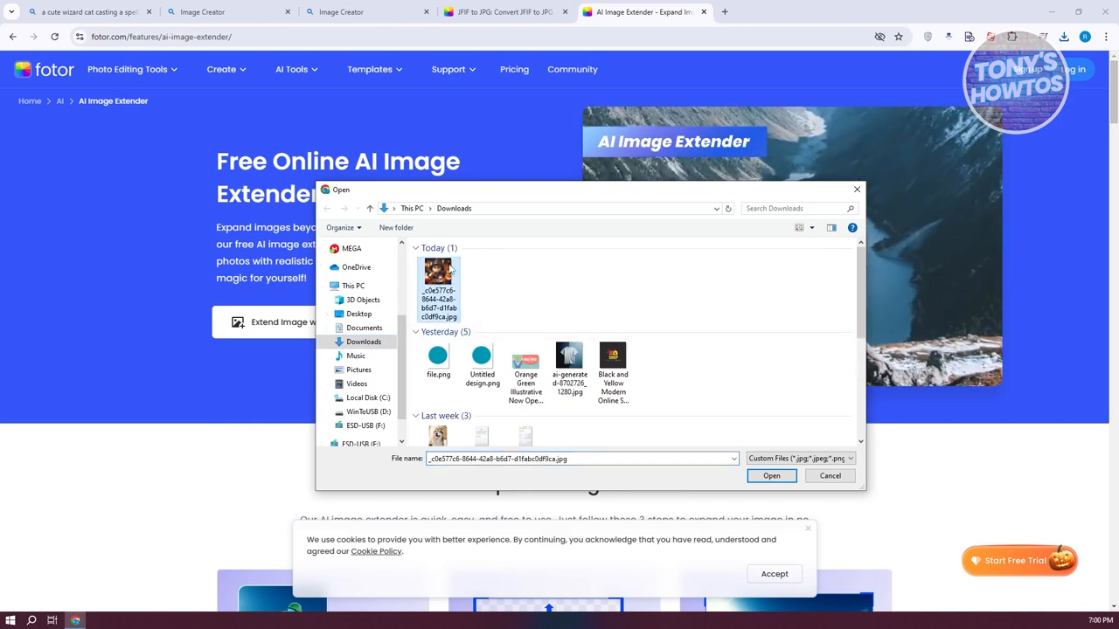
left_click(771, 476)
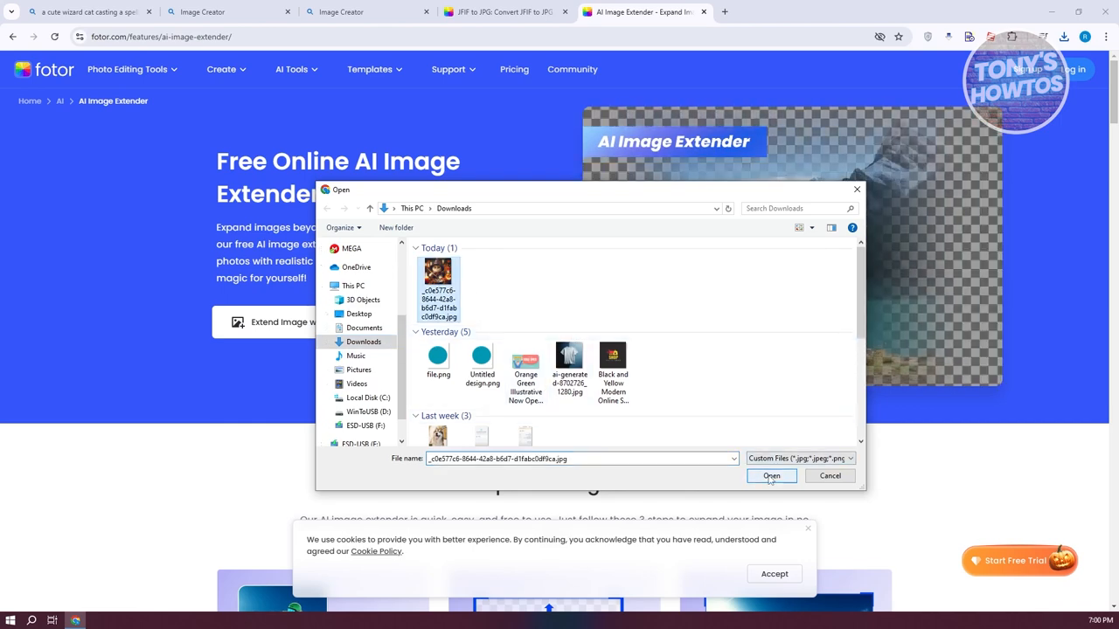
left_click(771, 476)
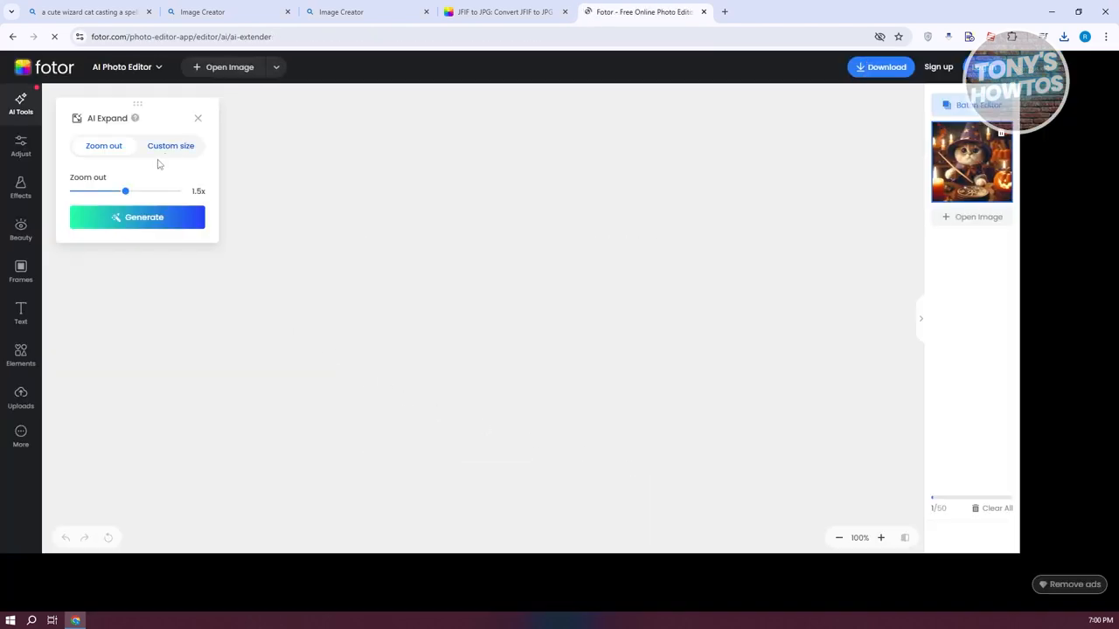
Dismiss the Pro offer and widen the canvas to a custom 2027×1536 px landscape.
left_click(138, 216)
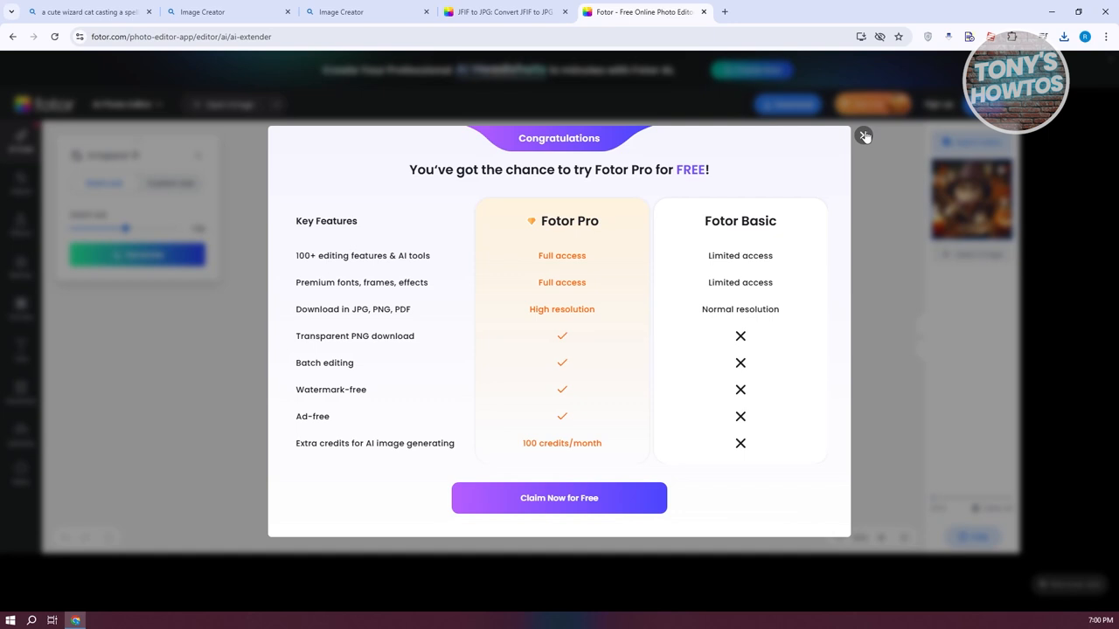
left_click(864, 136)
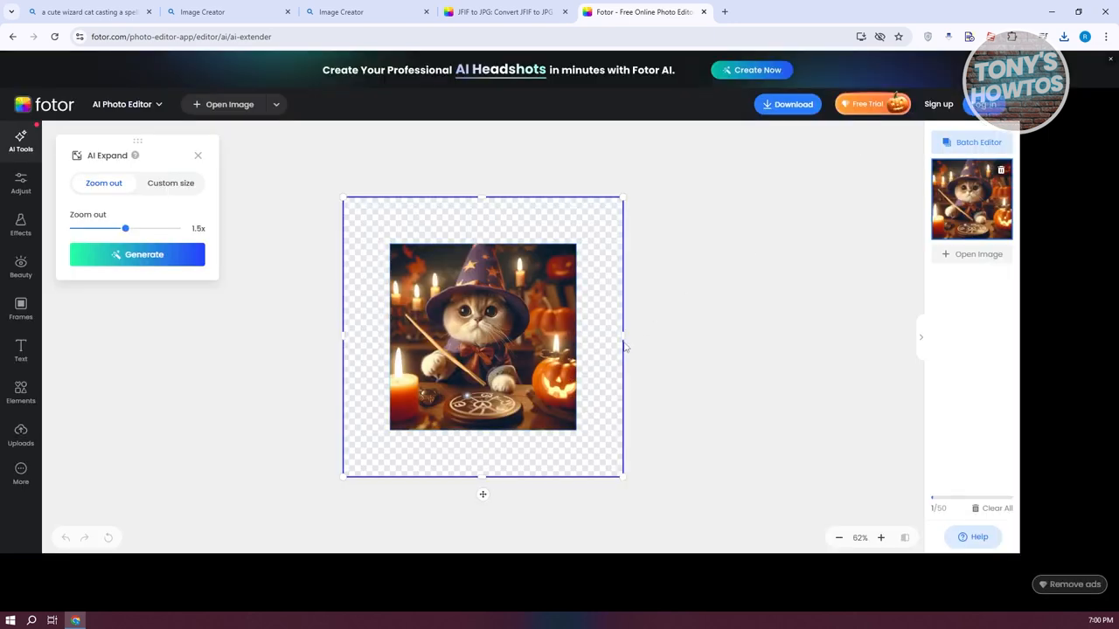
left_click(171, 183)
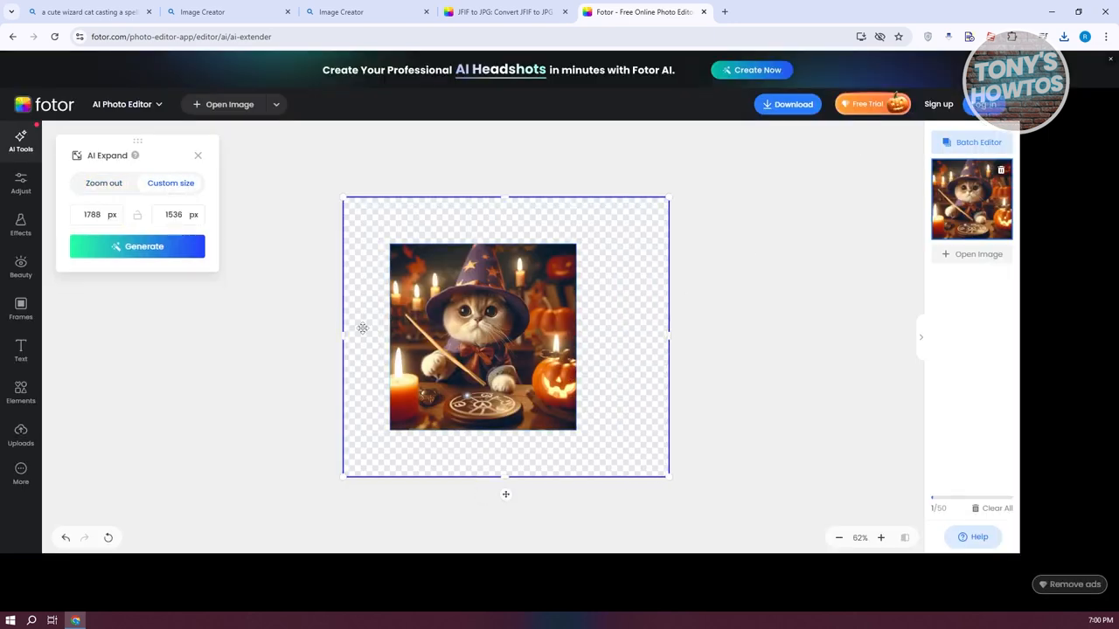
left_click_drag(344, 337, 316, 338)
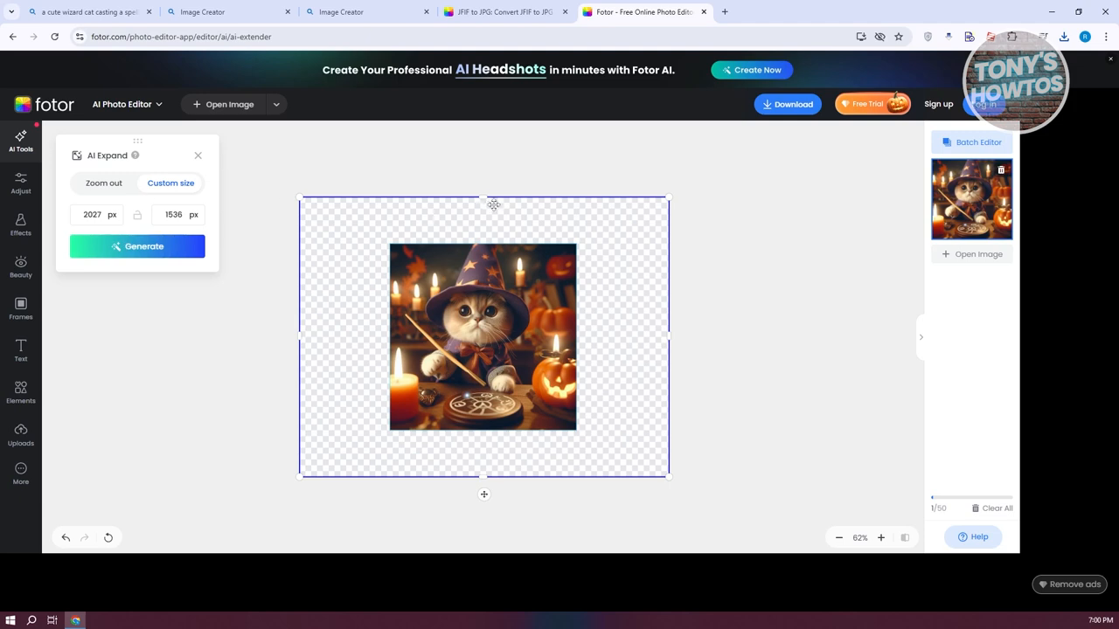
left_click(137, 246)
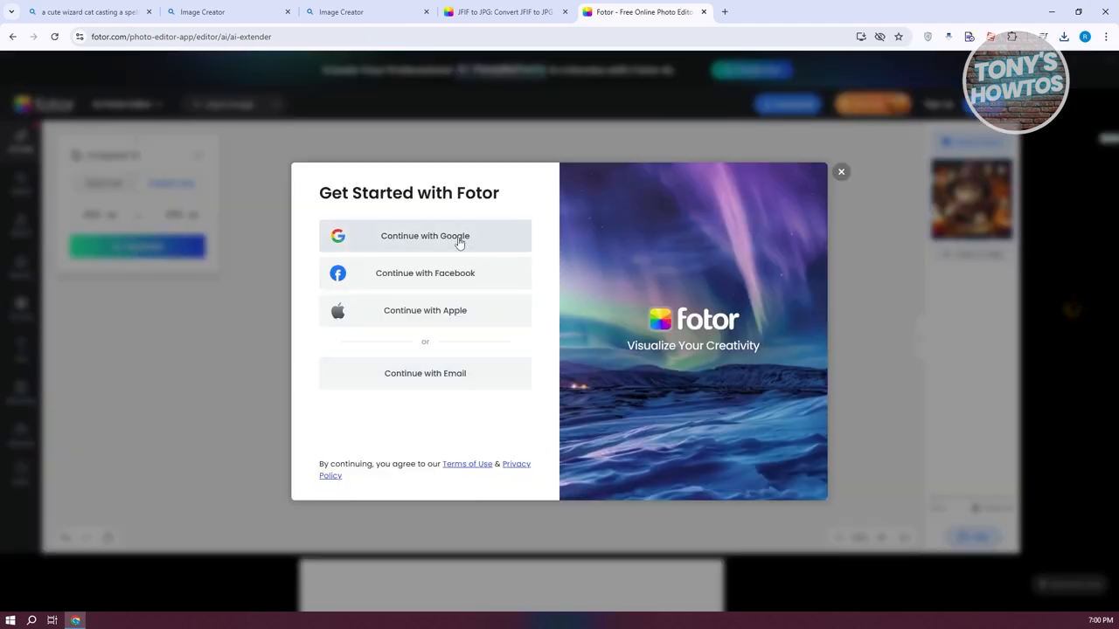
Sign in to Fotor with a Google account so the 2027×1536 expansion starts generating.
left_click(425, 235)
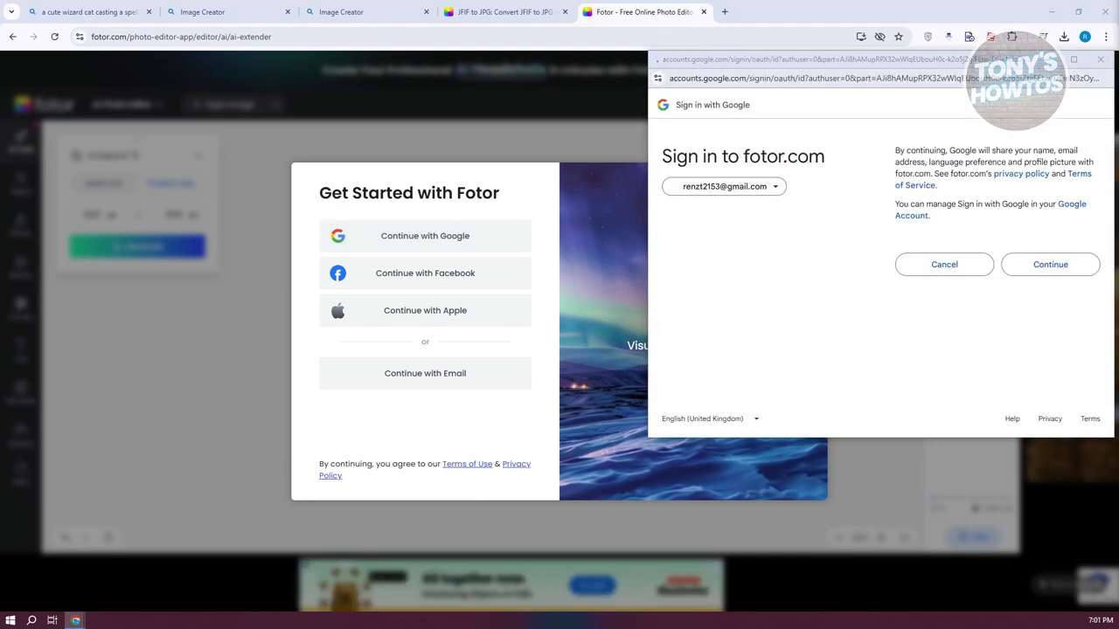
left_click(1050, 264)
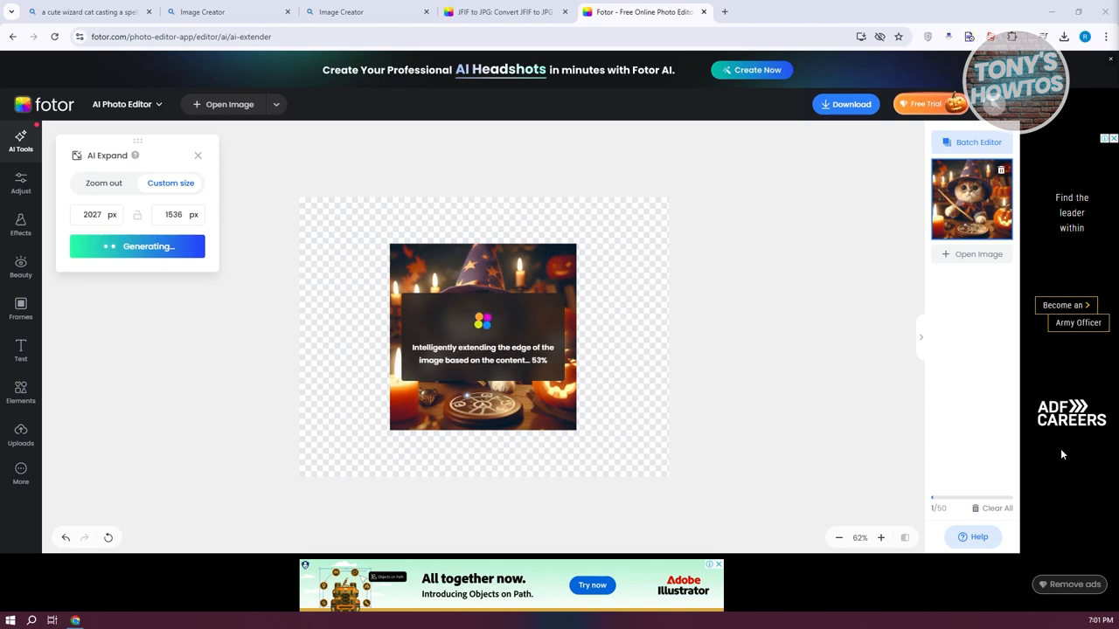
mouse_move(526, 219)
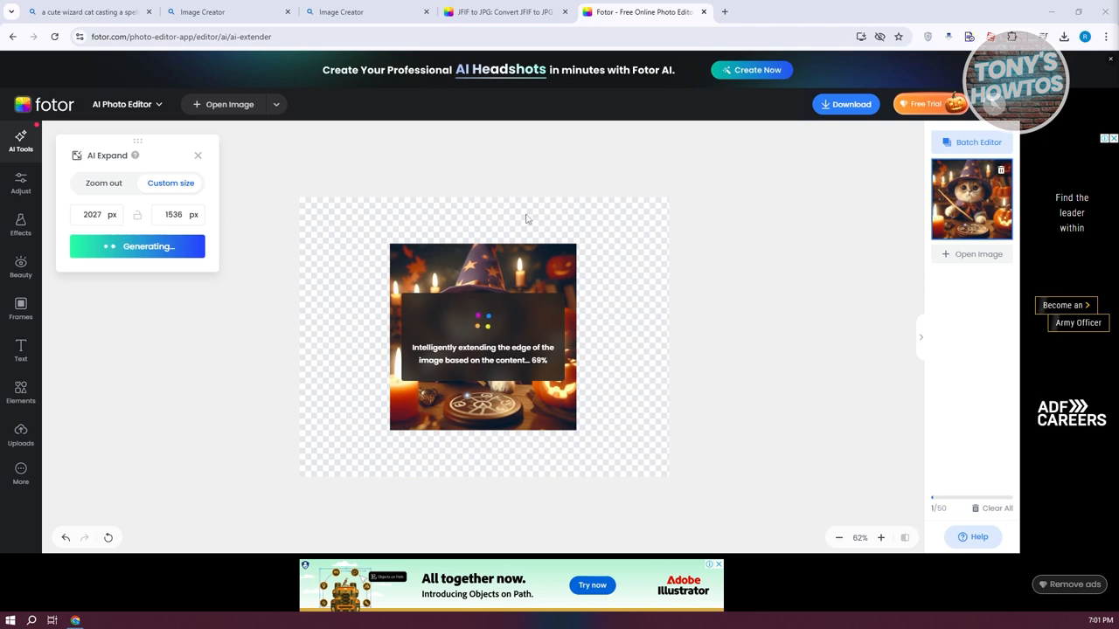
mouse_move(694, 233)
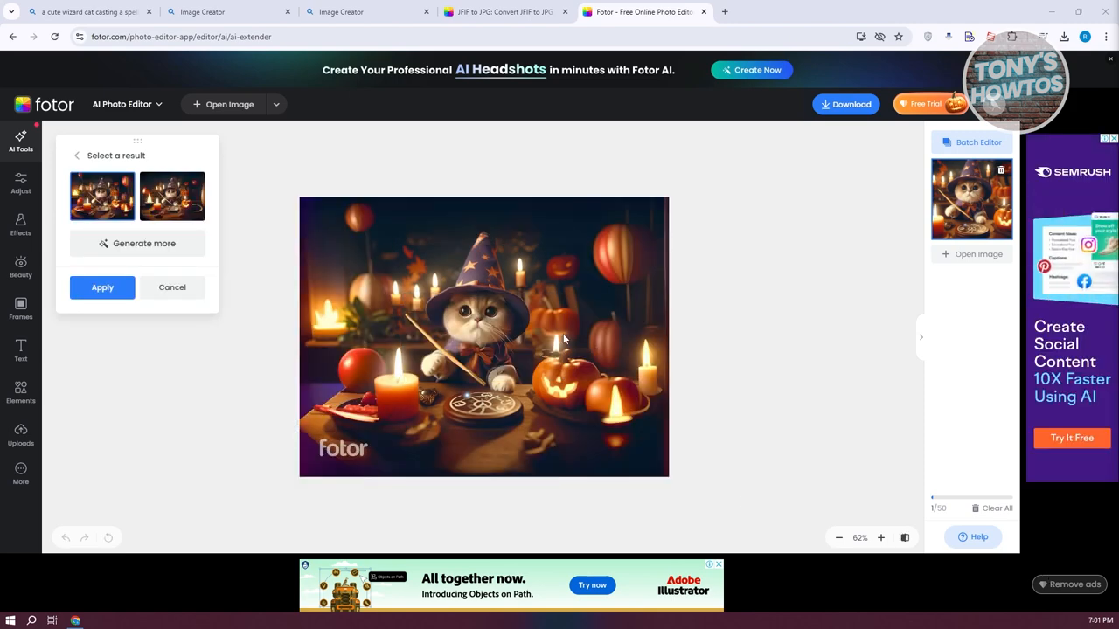
mouse_move(357, 206)
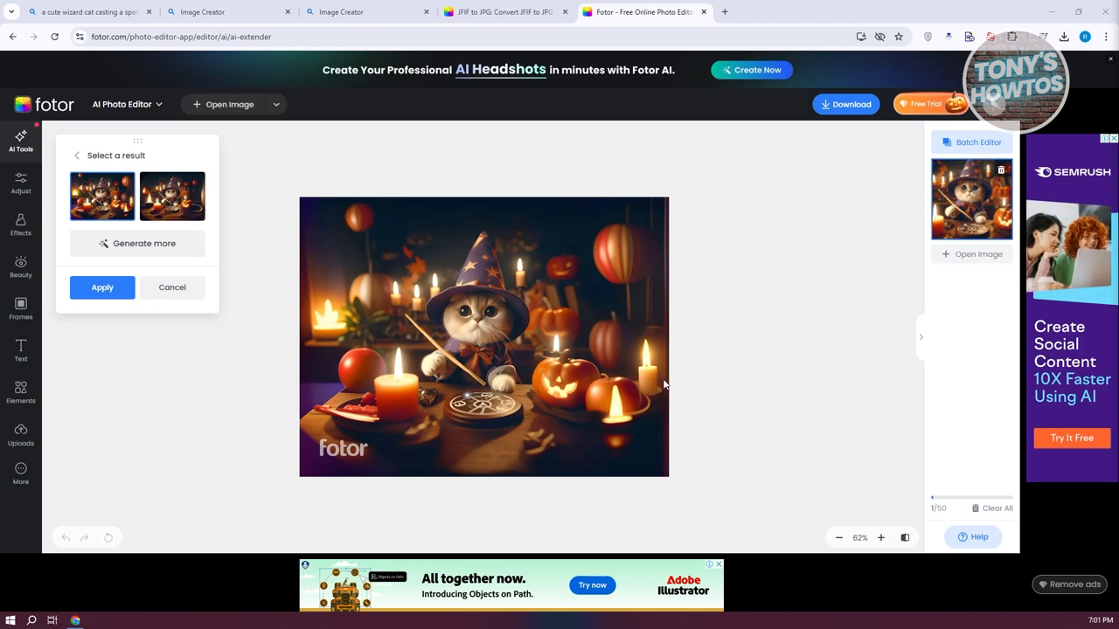
mouse_move(527, 360)
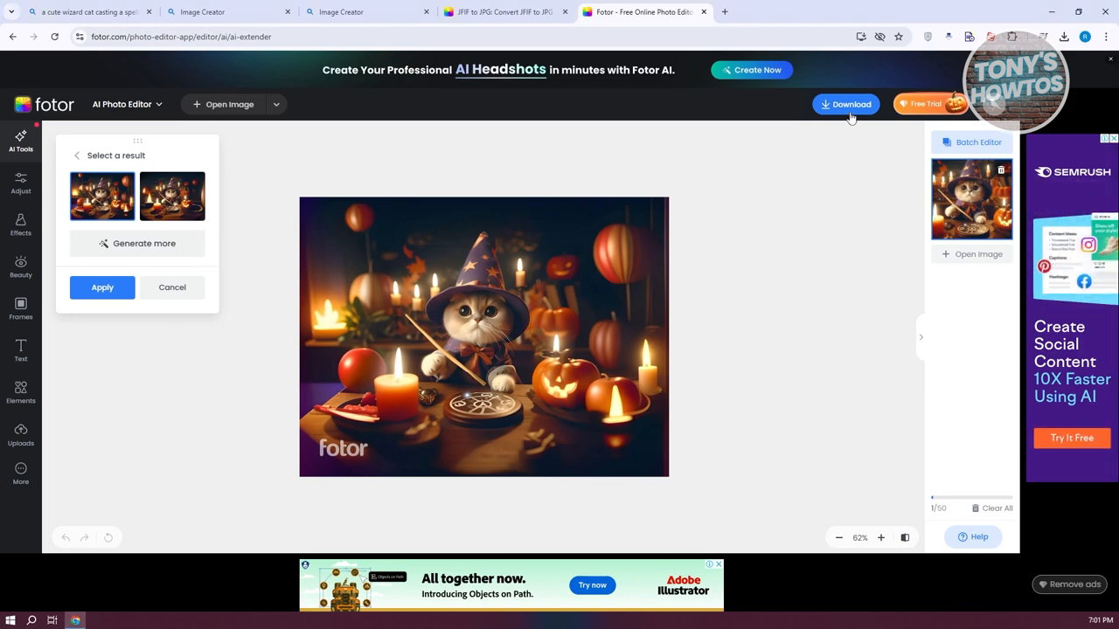
Apply the expanded 2016×1536 px wizard cat, then close the JPG/High download dialog.
left_click(845, 104)
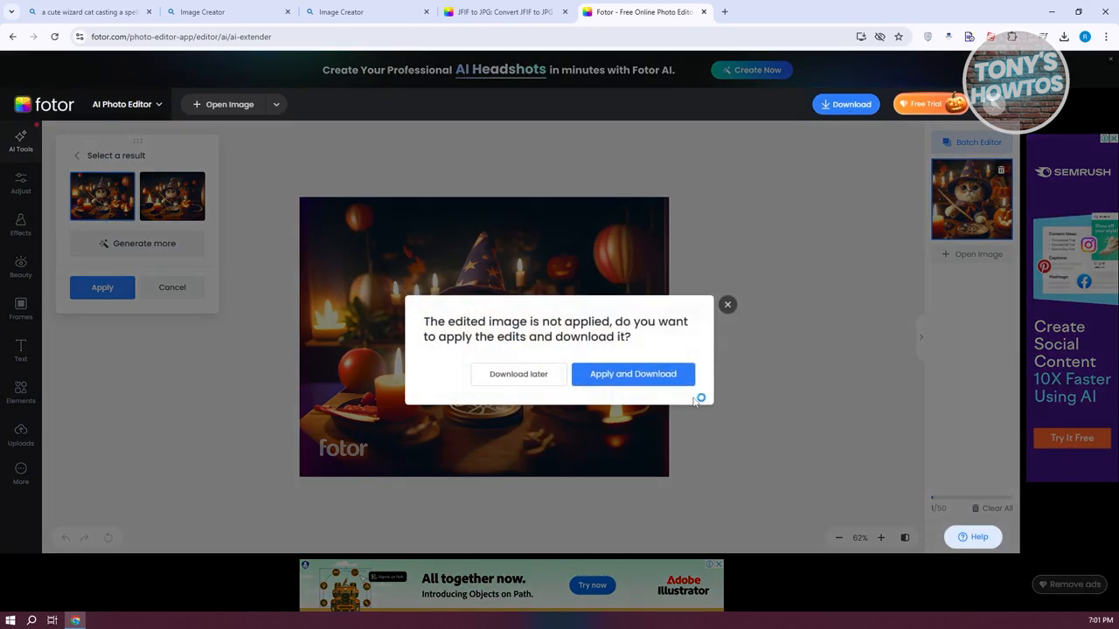
mouse_move(620, 374)
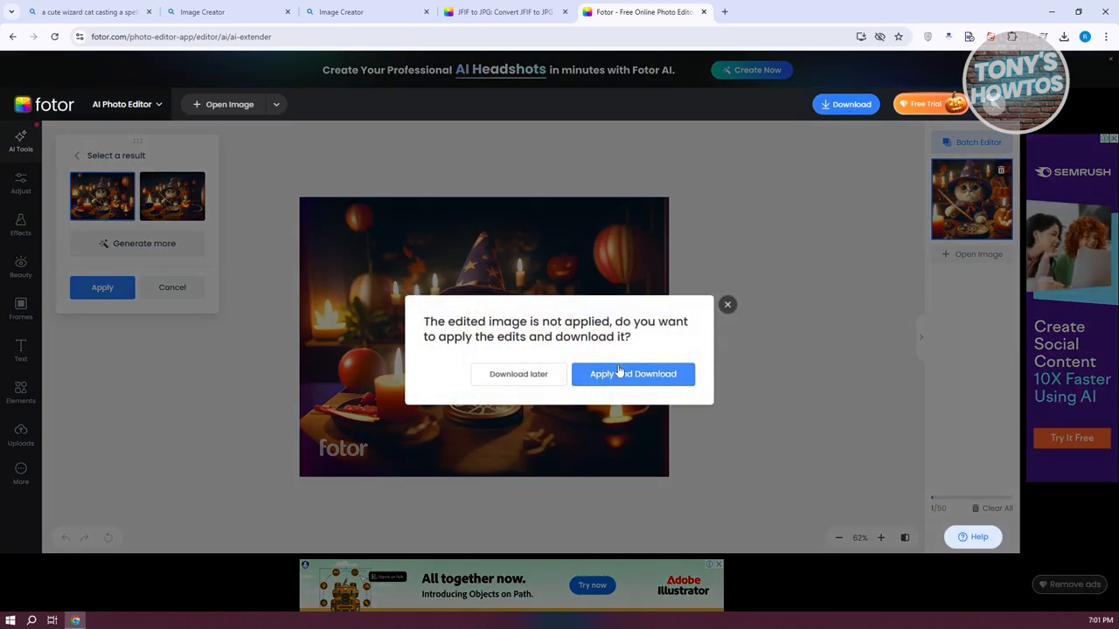
left_click(633, 373)
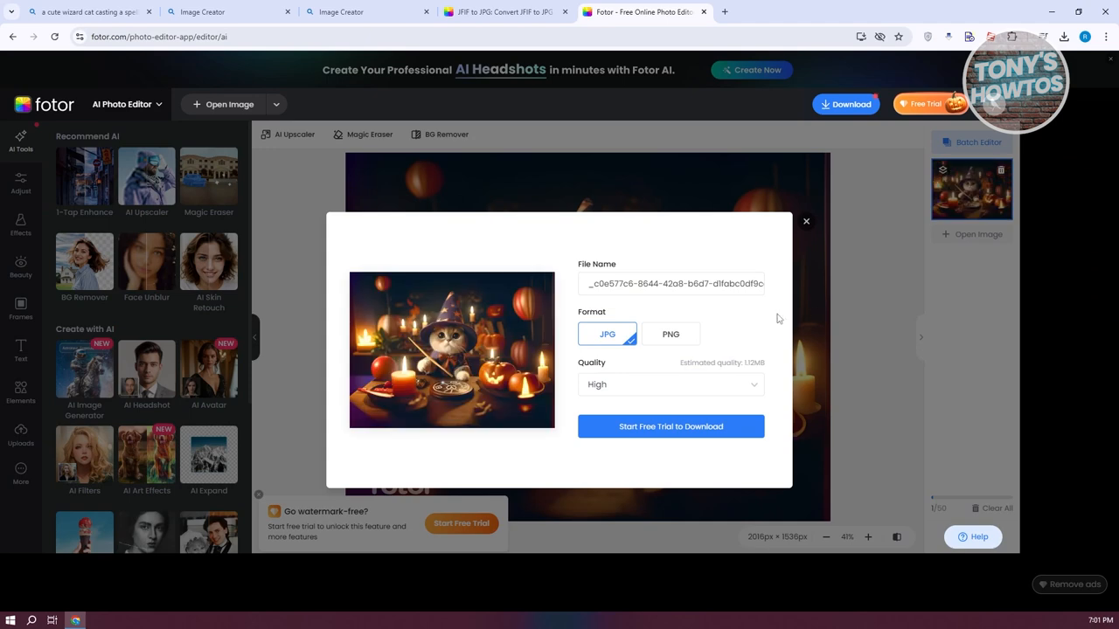
mouse_move(625, 484)
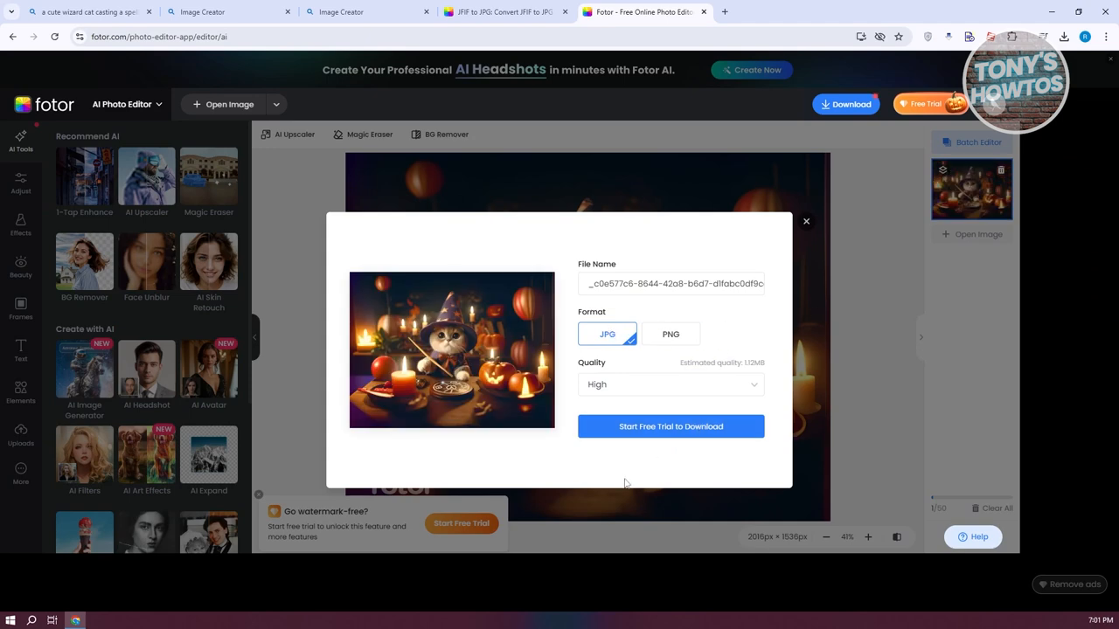
mouse_move(663, 452)
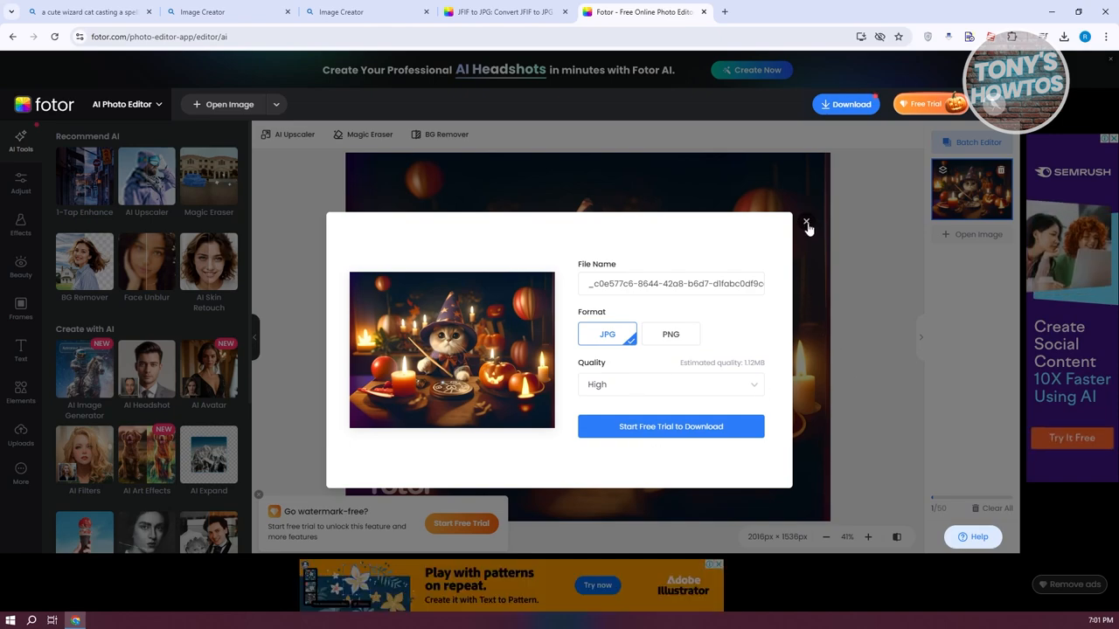
left_click(805, 224)
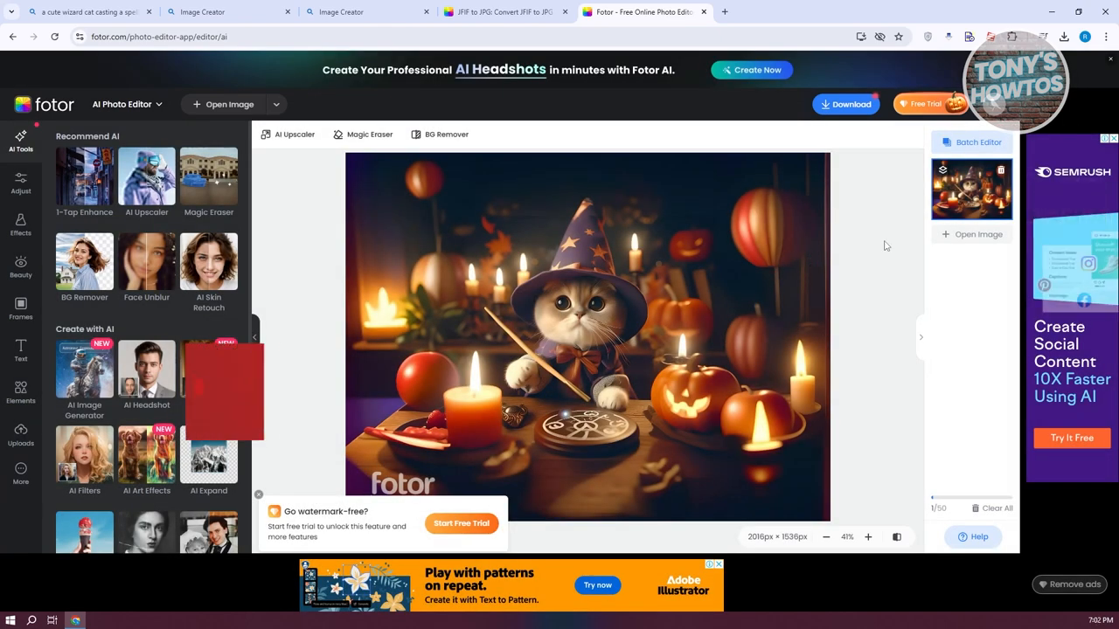